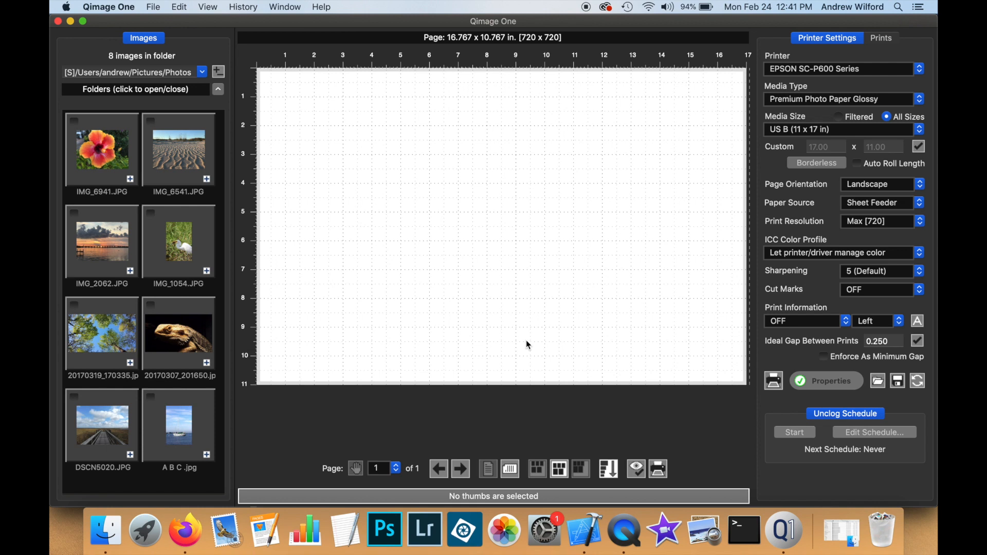
mouse_move(380, 222)
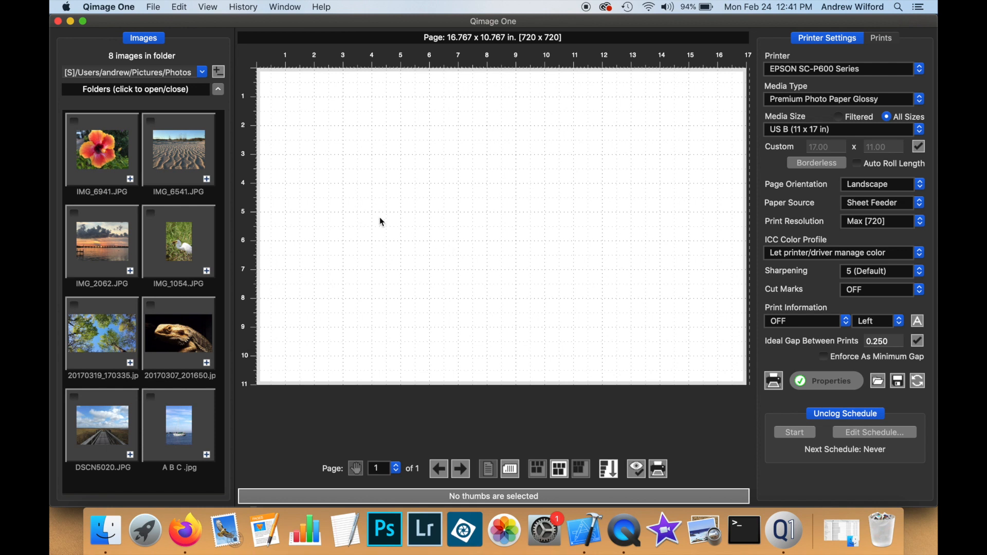
Select the IMG_6941.JPG hibiscus thumbnail to place its prints
left_click(101, 149)
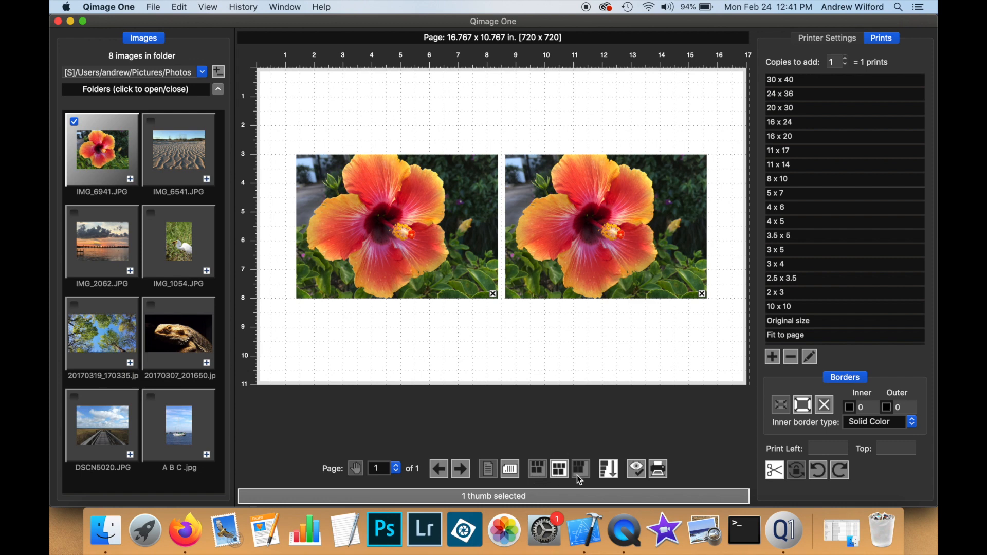
Compare the top-left, centered and no-gap layouts, then keep top-left with gaps
left_click(537, 468)
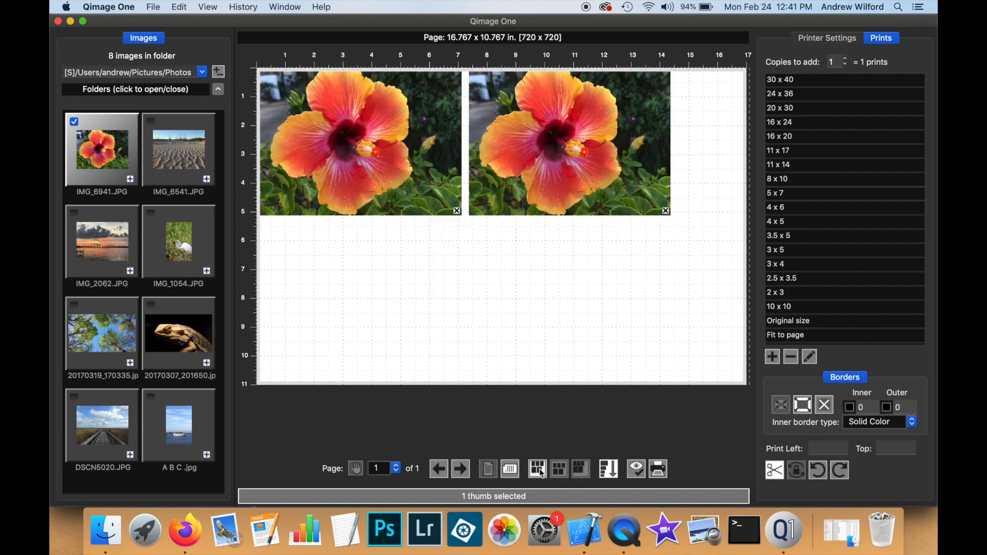
left_click(559, 468)
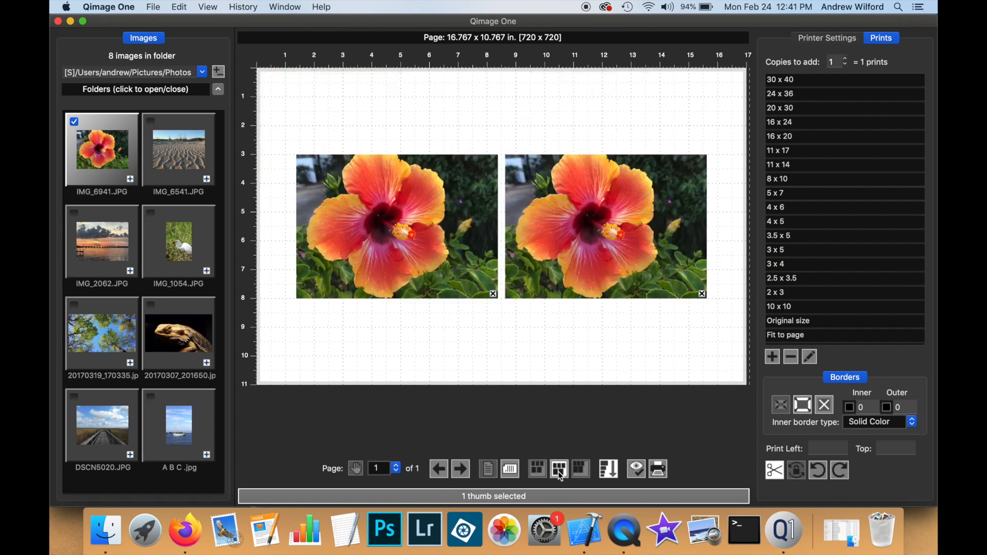
left_click(579, 469)
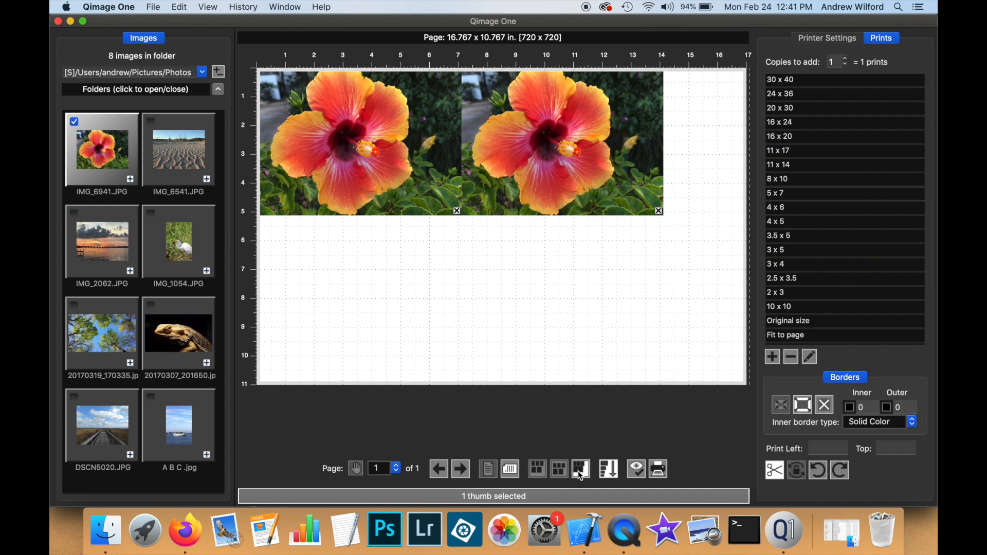
mouse_move(566, 427)
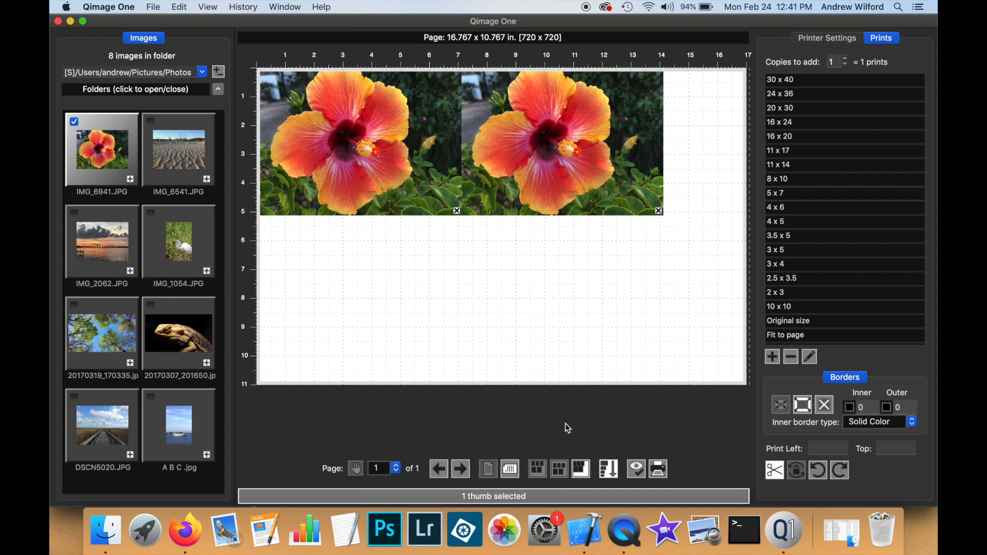
mouse_move(466, 201)
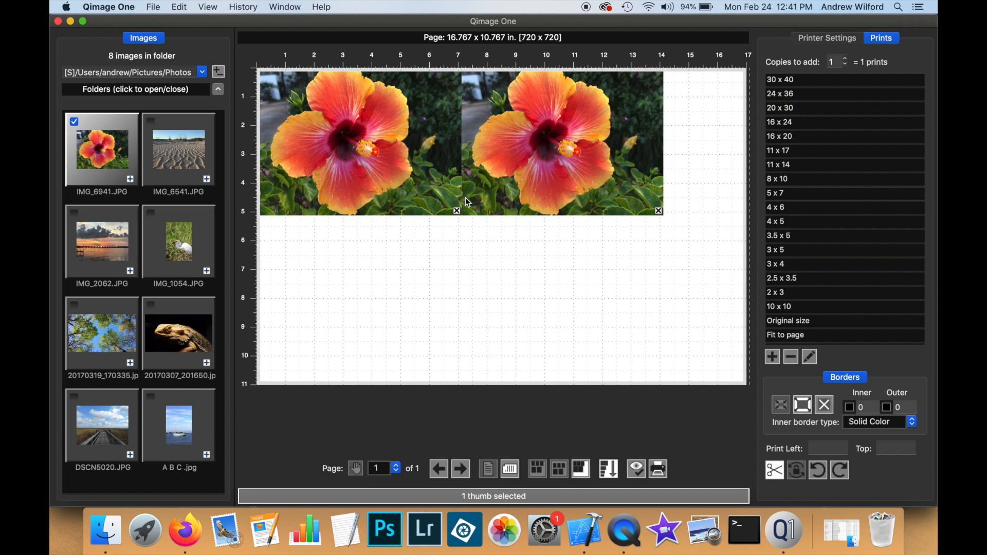
mouse_move(560, 477)
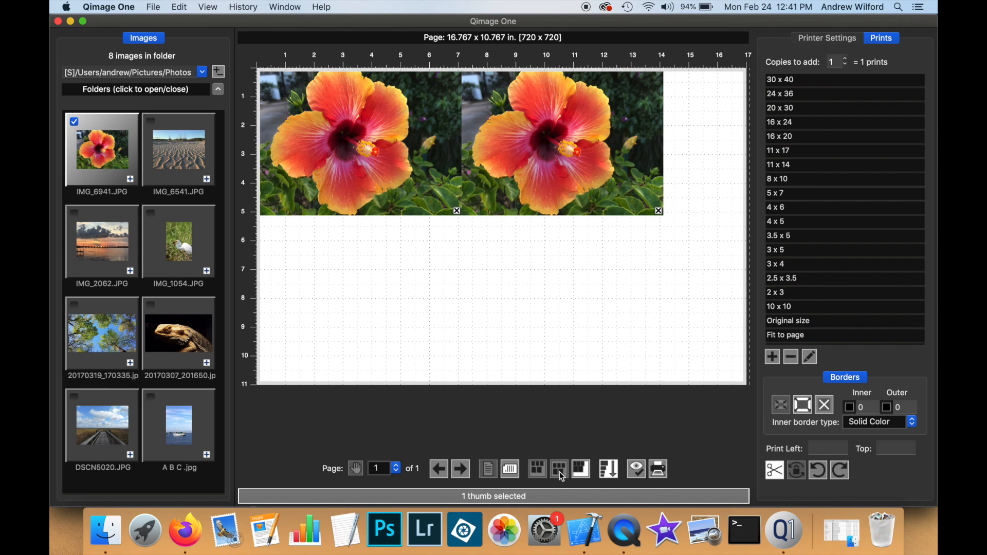
left_click(558, 469)
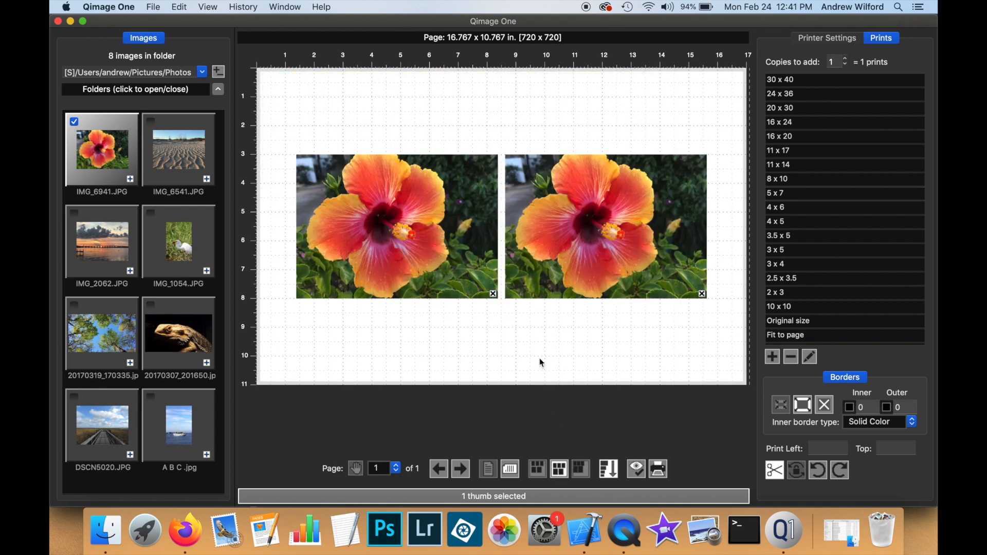
mouse_move(500, 237)
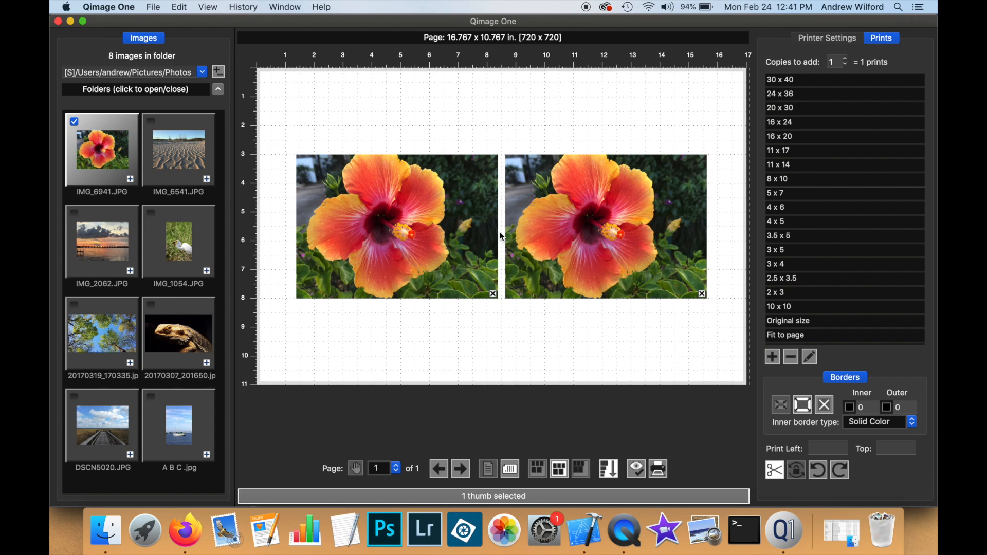
mouse_move(549, 389)
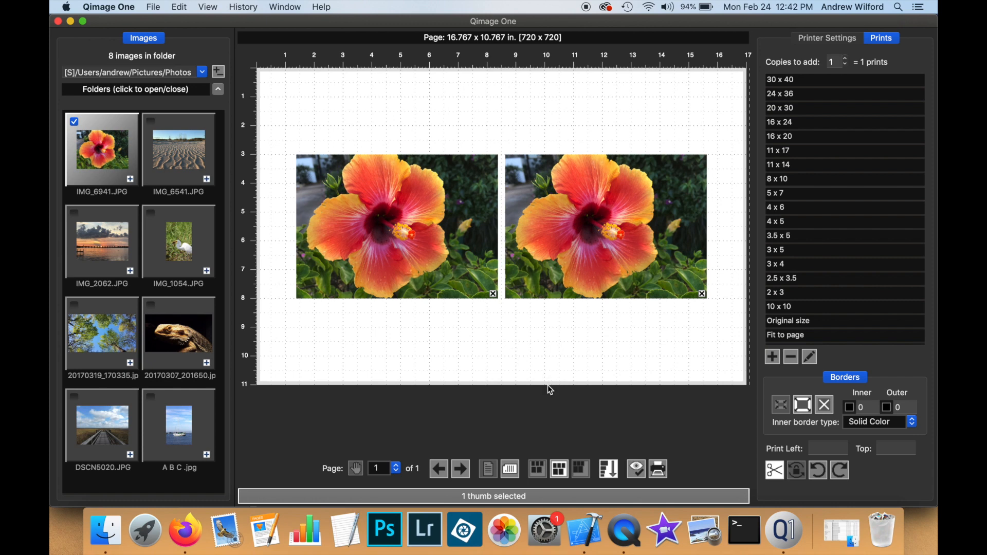
left_click(536, 468)
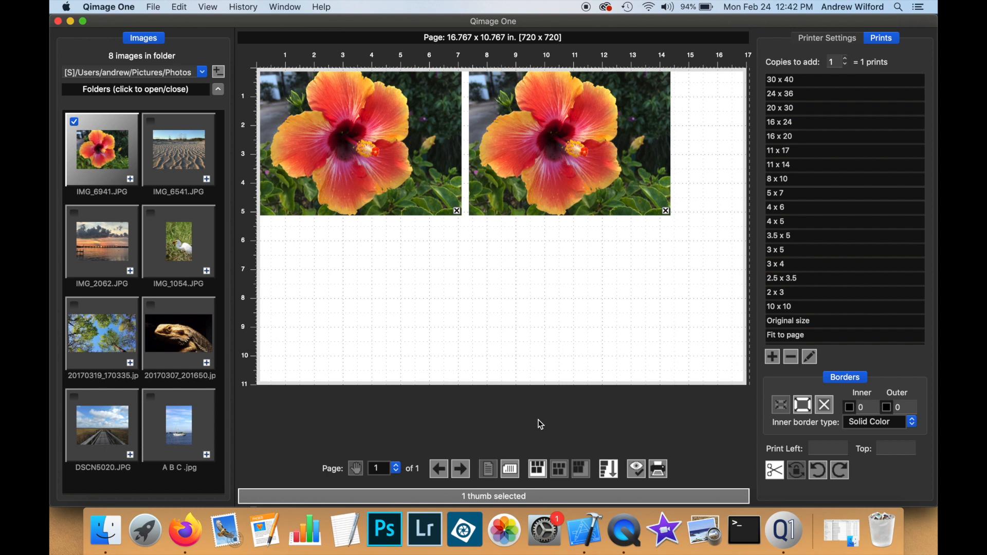
mouse_move(490, 286)
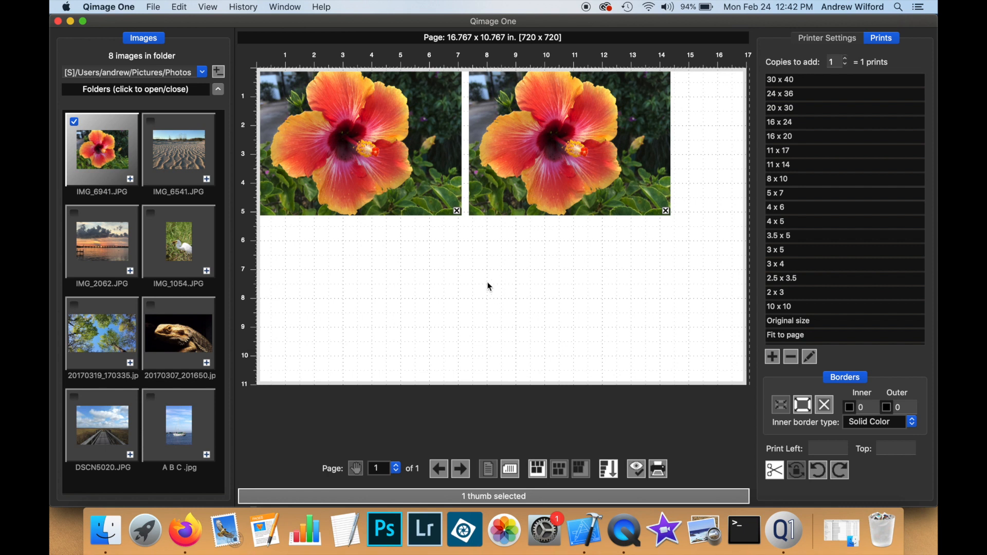
mouse_move(466, 216)
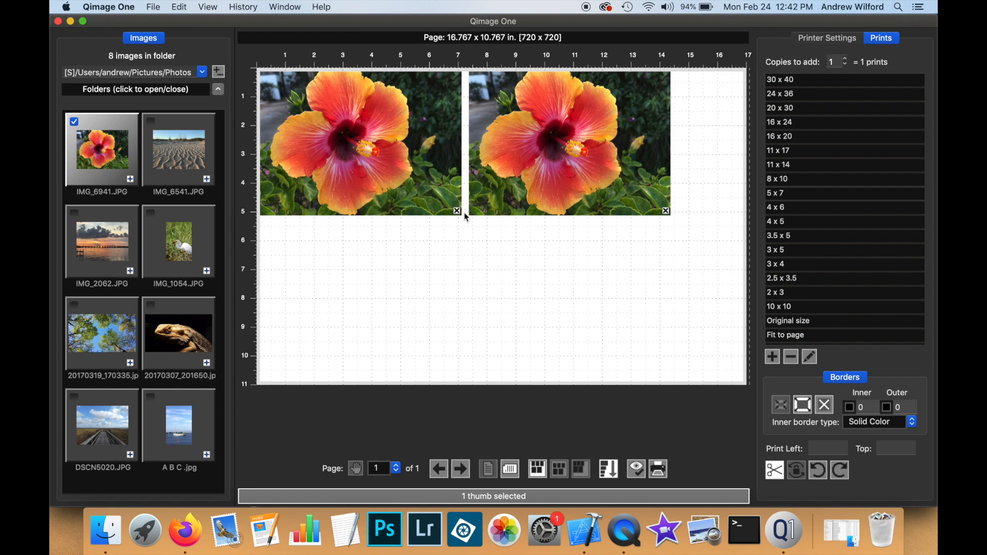
mouse_move(638, 321)
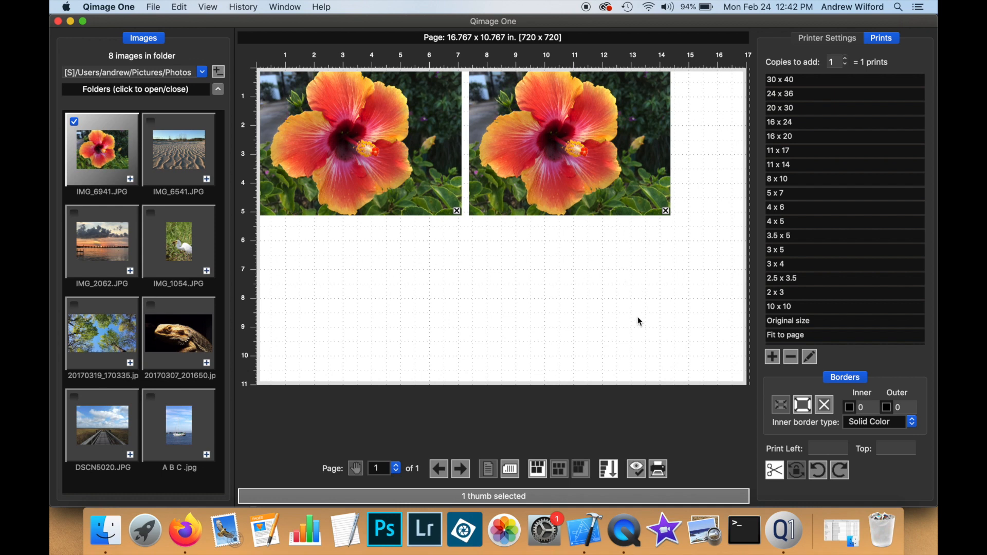
mouse_move(668, 222)
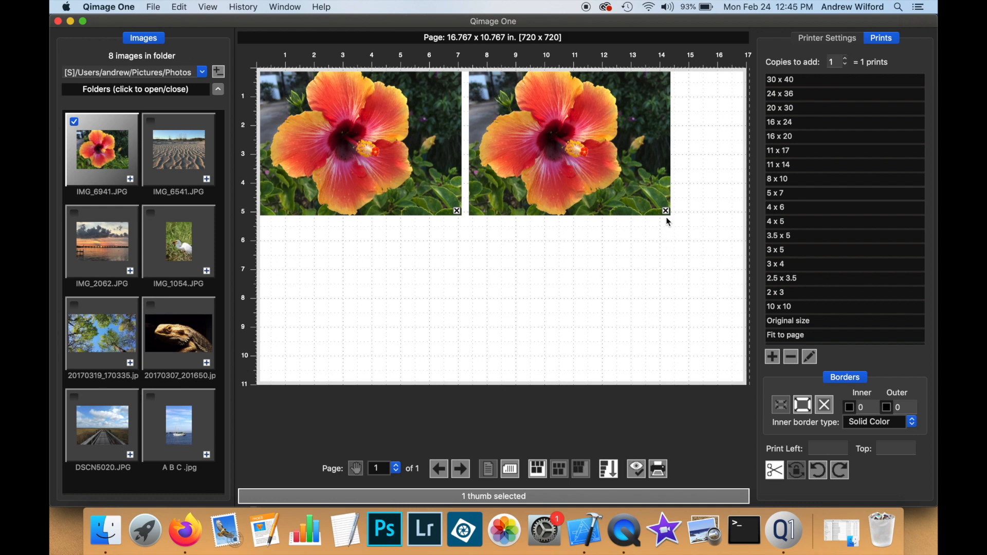
Delete the second hibiscus print and add a 2 x 3 print from the size list
left_click(827, 37)
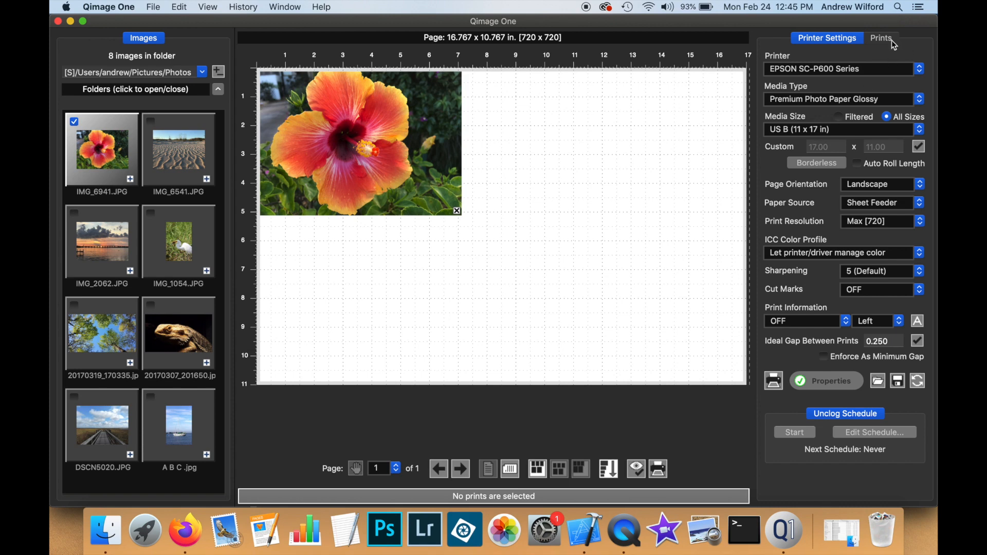
left_click(881, 37)
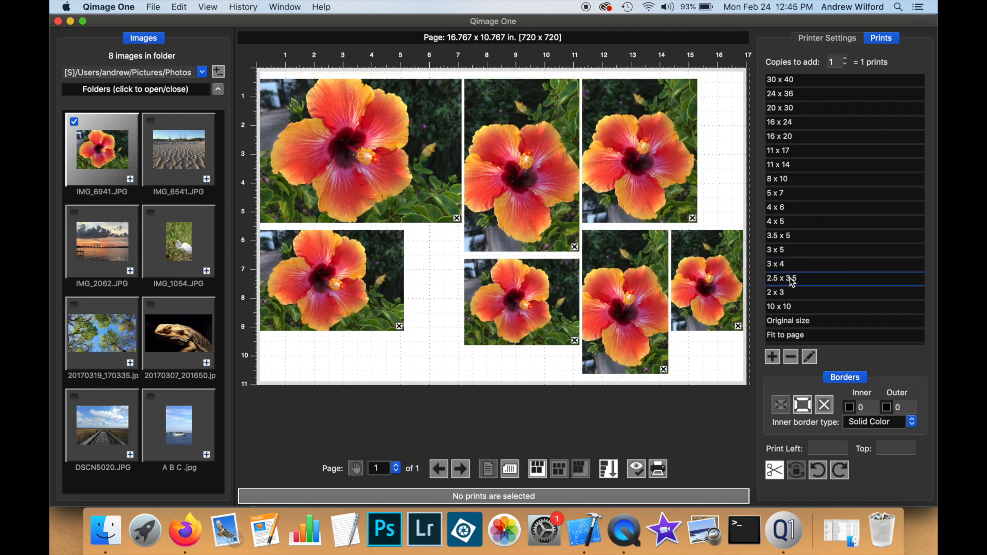
left_click(775, 292)
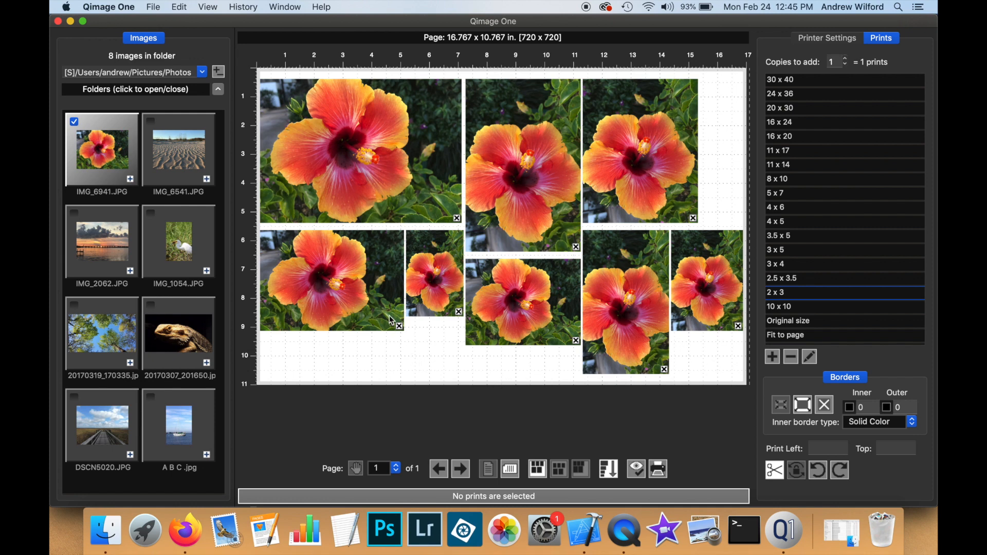
mouse_move(593, 368)
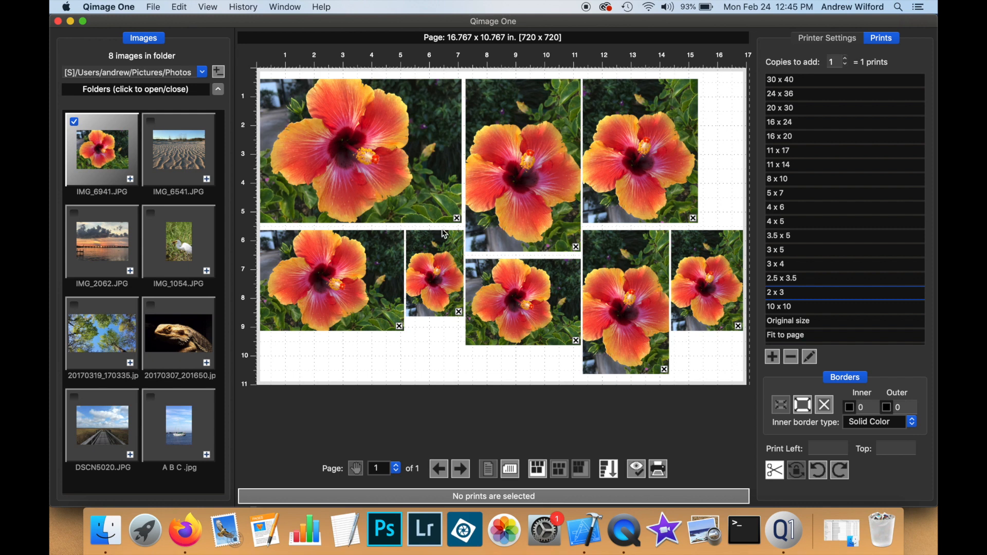
mouse_move(467, 245)
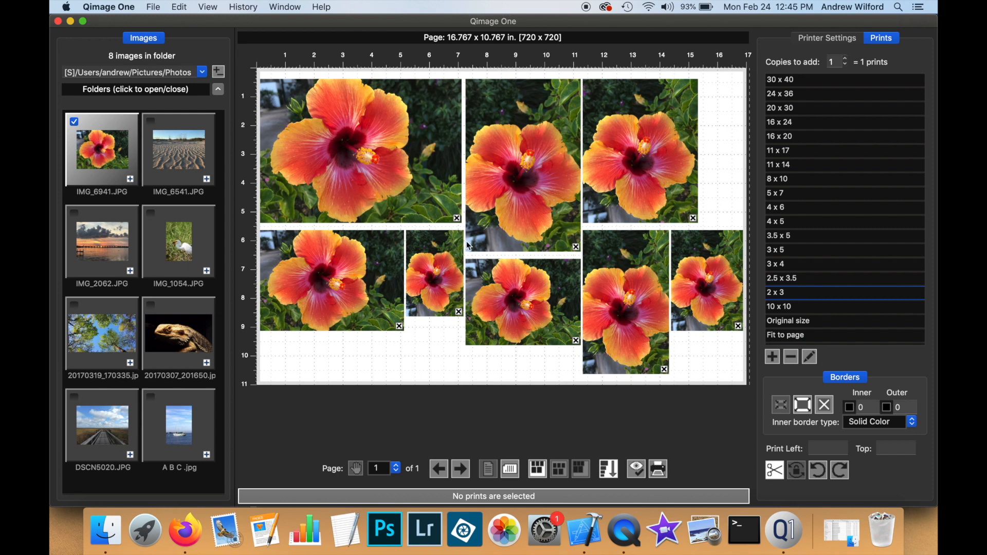
mouse_move(625, 231)
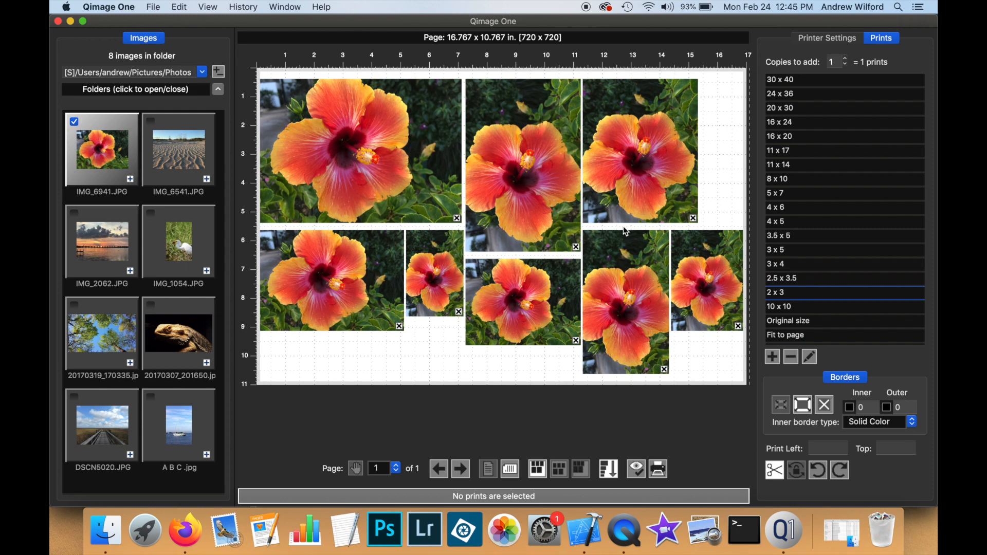
mouse_move(463, 151)
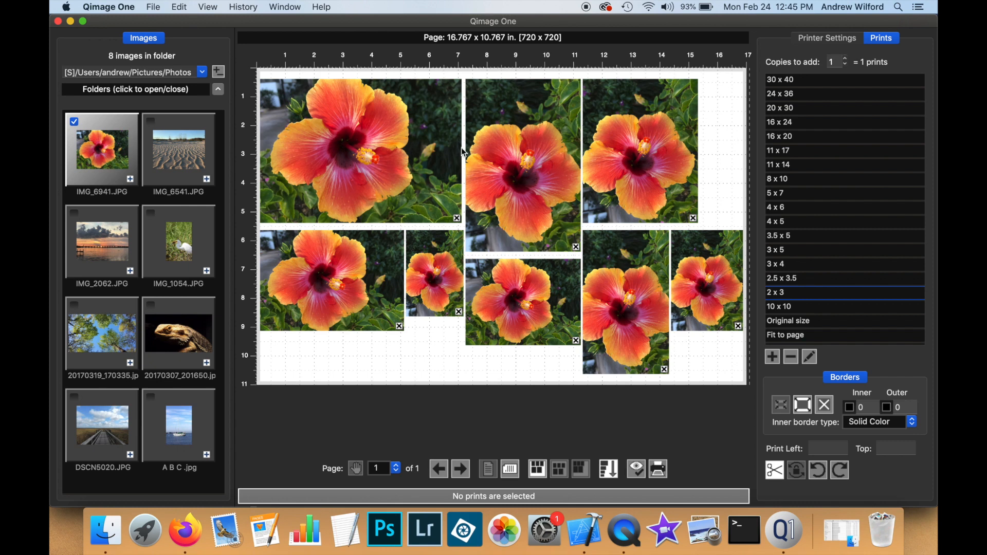
mouse_move(513, 285)
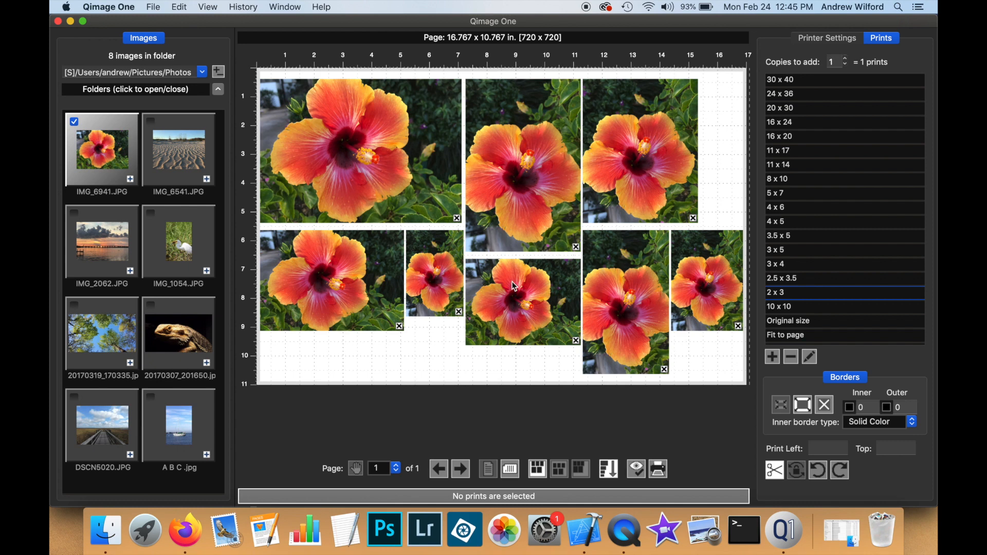
mouse_move(629, 357)
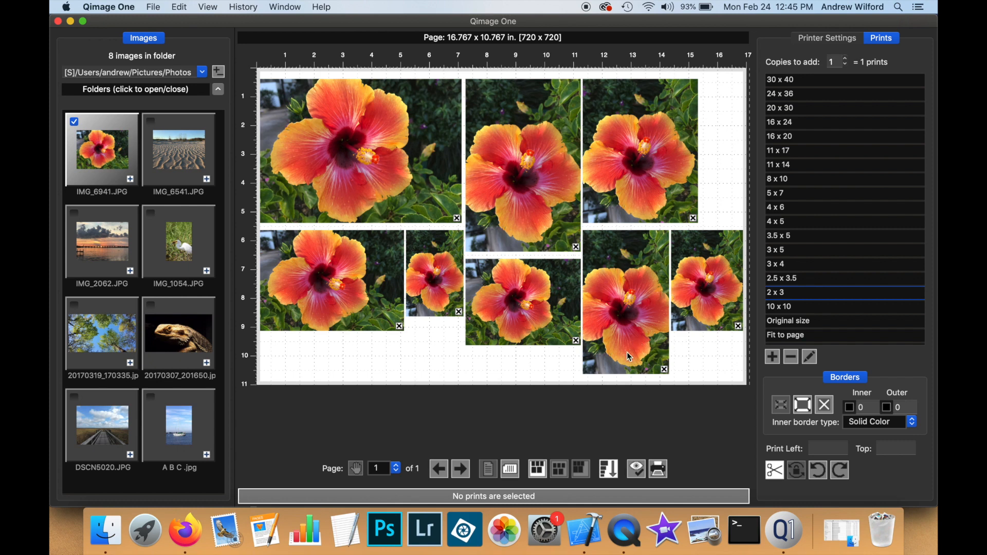
mouse_move(539, 372)
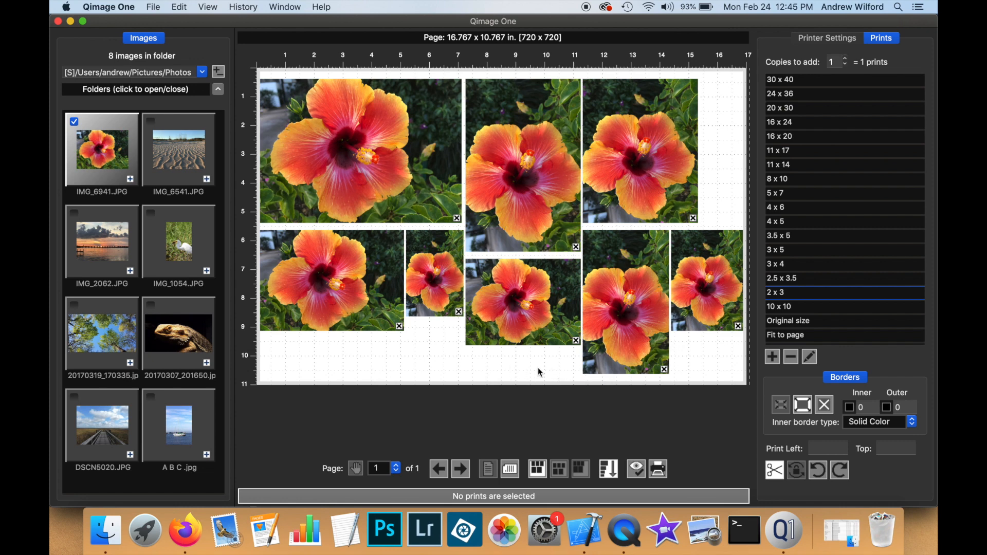
left_click(827, 38)
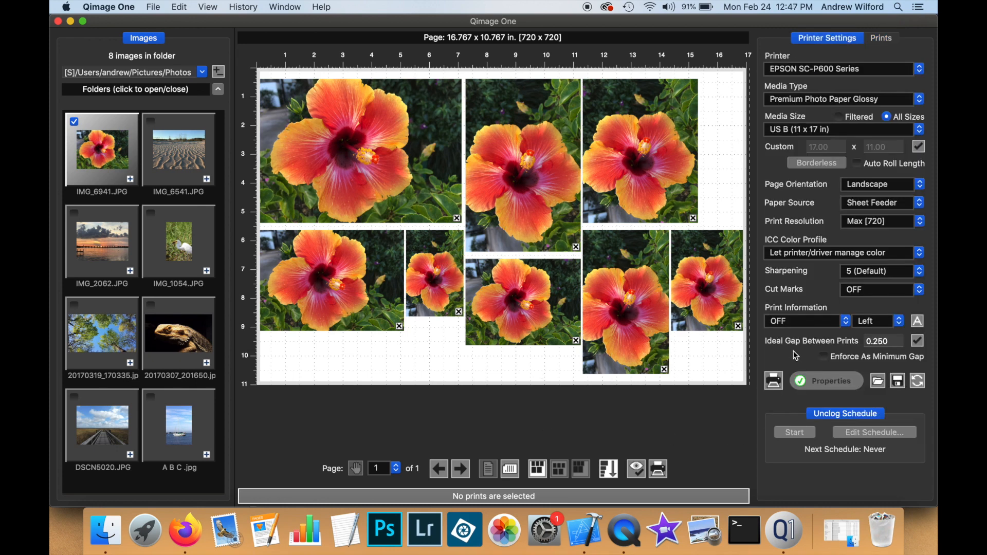
mouse_move(798, 353)
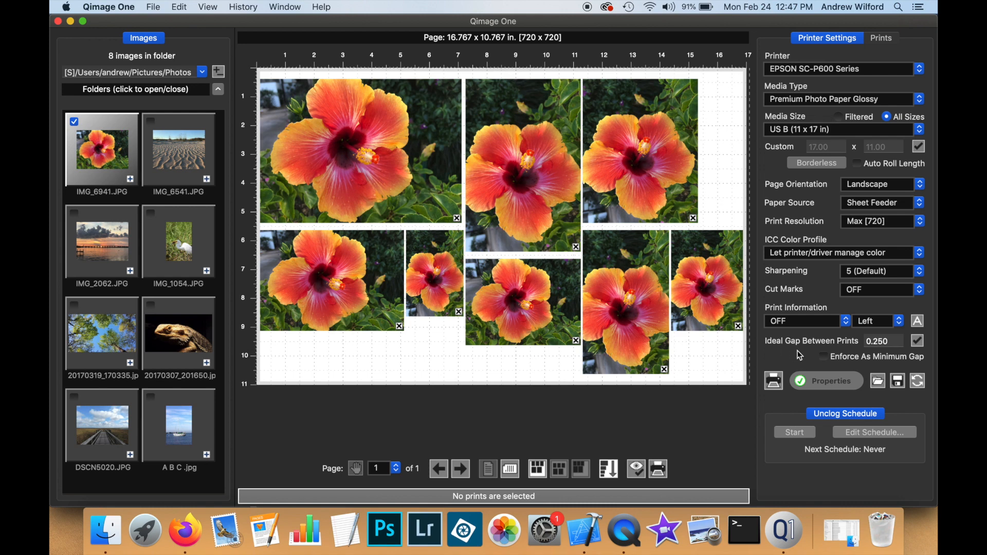
mouse_move(811, 353)
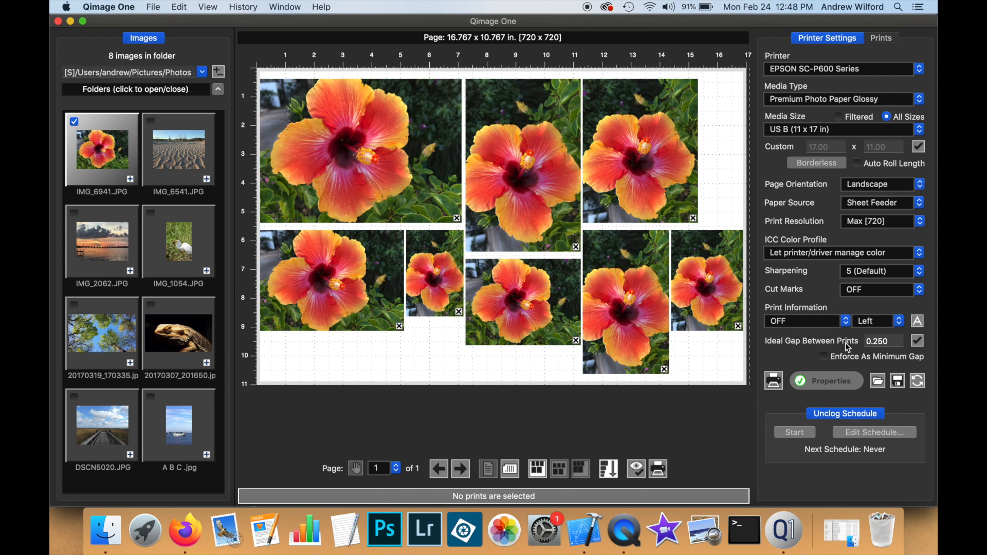
mouse_move(869, 351)
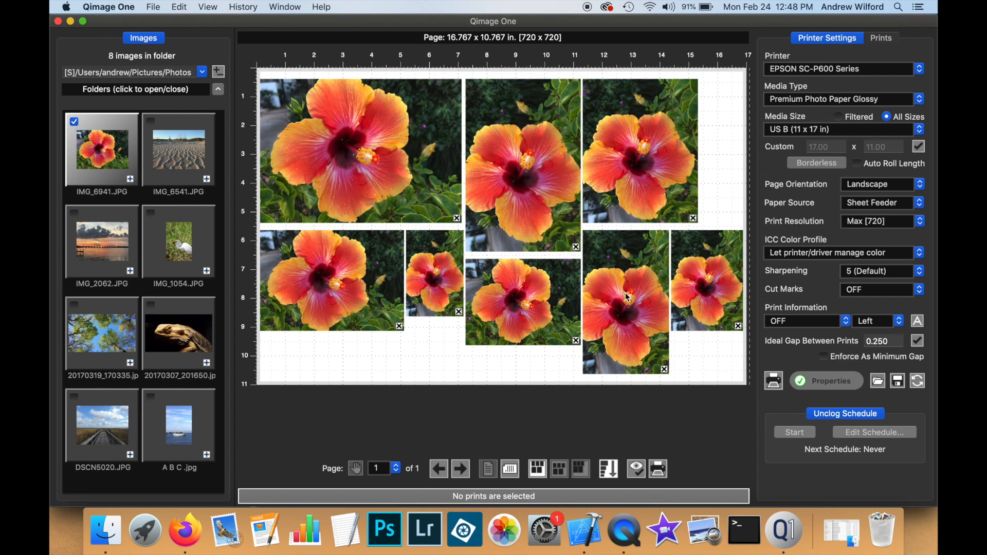
mouse_move(579, 306)
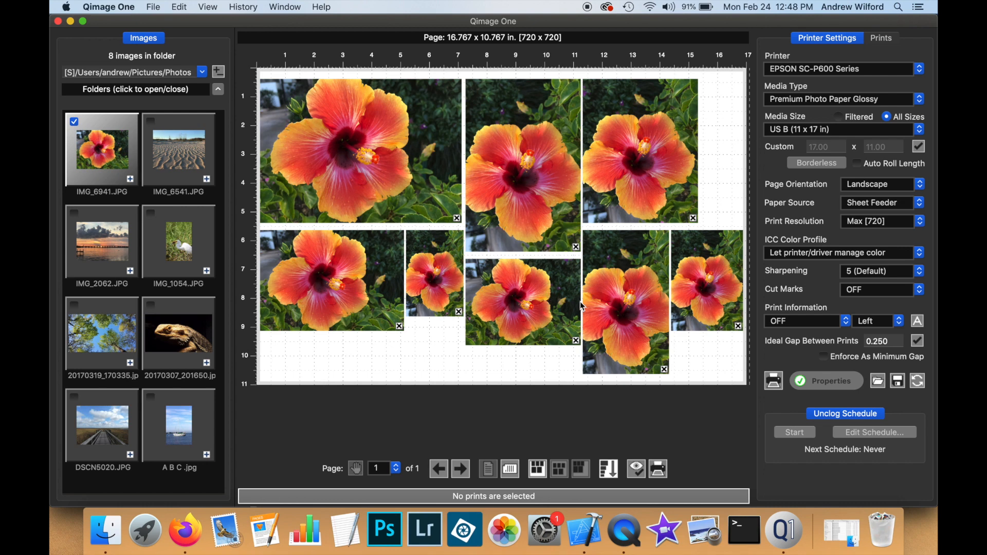
mouse_move(699, 354)
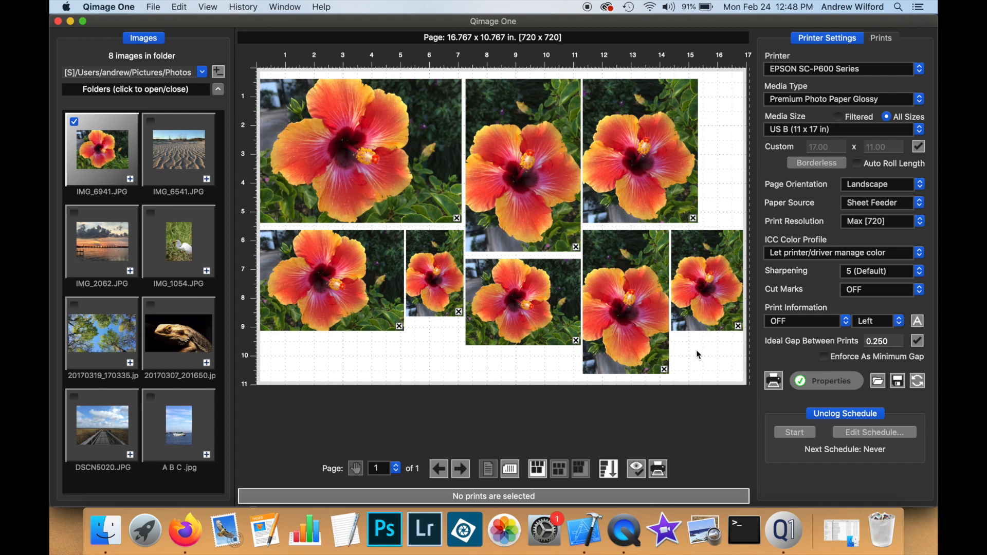
mouse_move(686, 347)
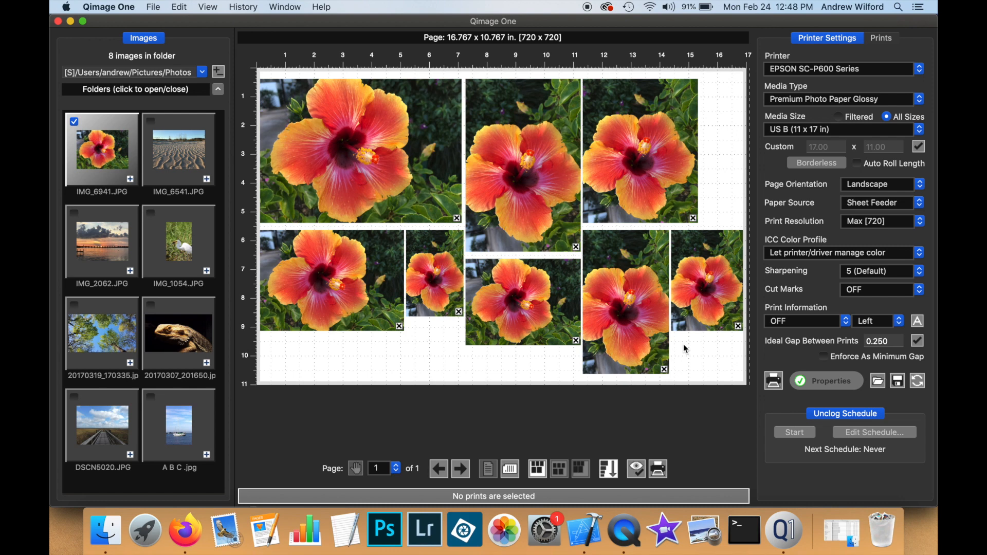
mouse_move(827, 364)
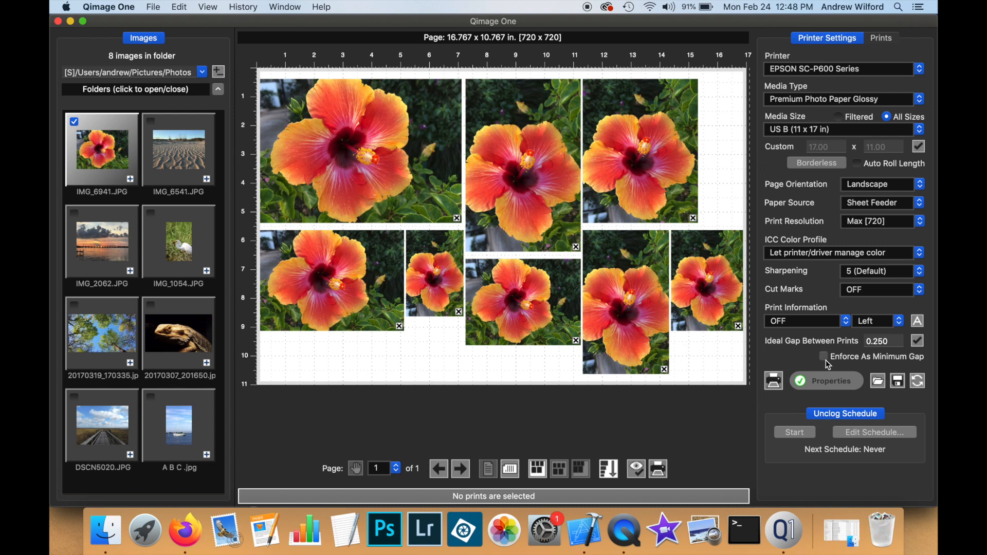
Enforce the 0.25-inch ideal gap as a minimum spacing between prints
left_click(822, 356)
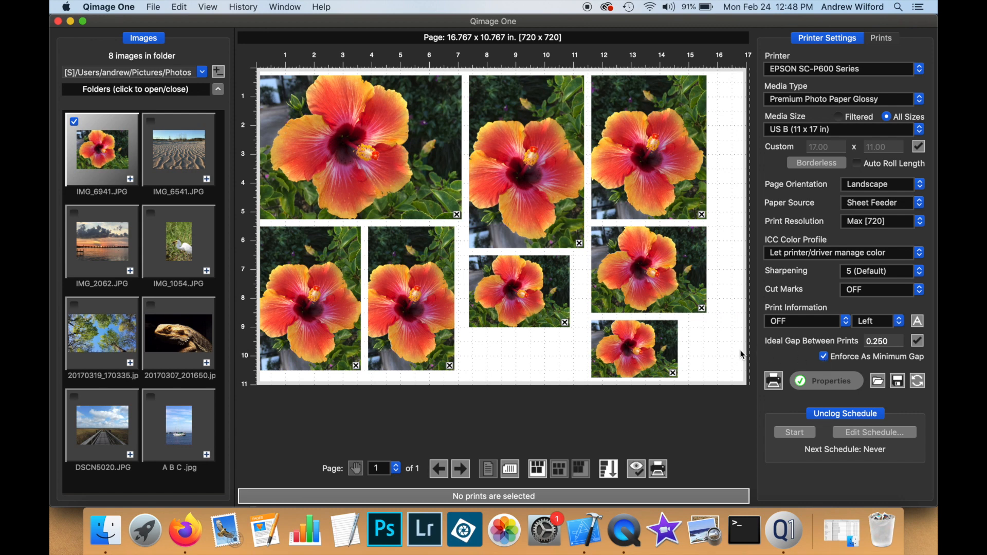
mouse_move(580, 374)
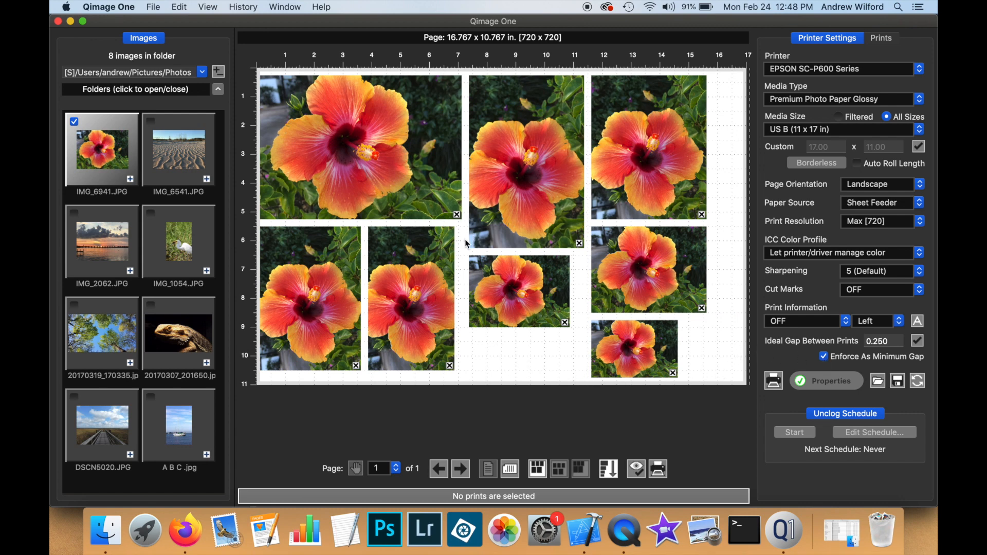
mouse_move(466, 309)
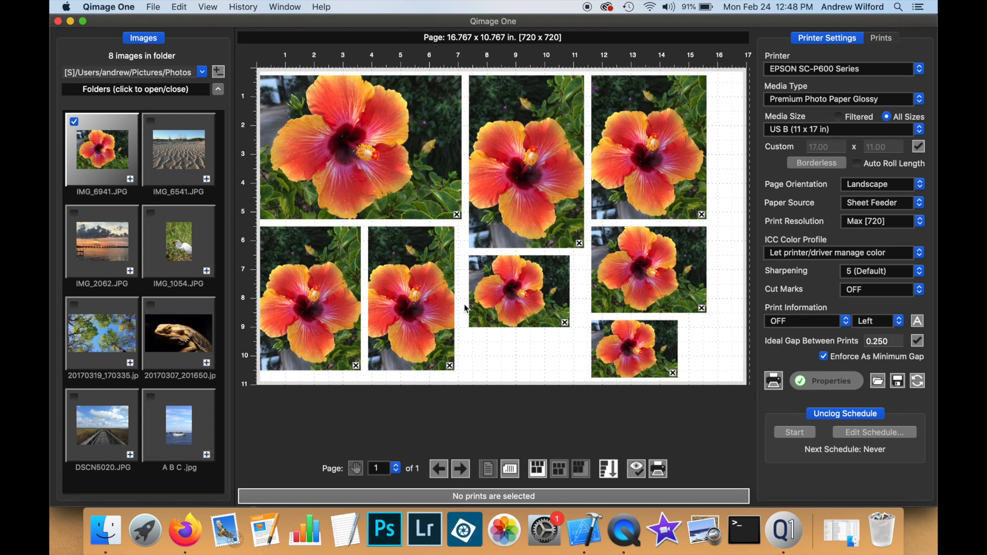
mouse_move(827, 367)
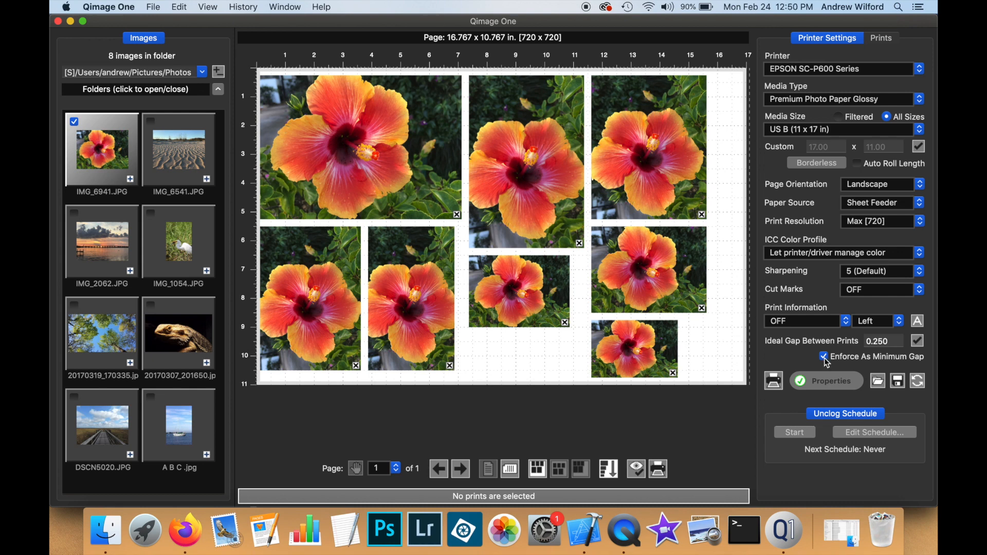
Enforce a 0.500-inch minimum gap, then view page 2 and return to page 1
left_click(824, 356)
type("0.500")
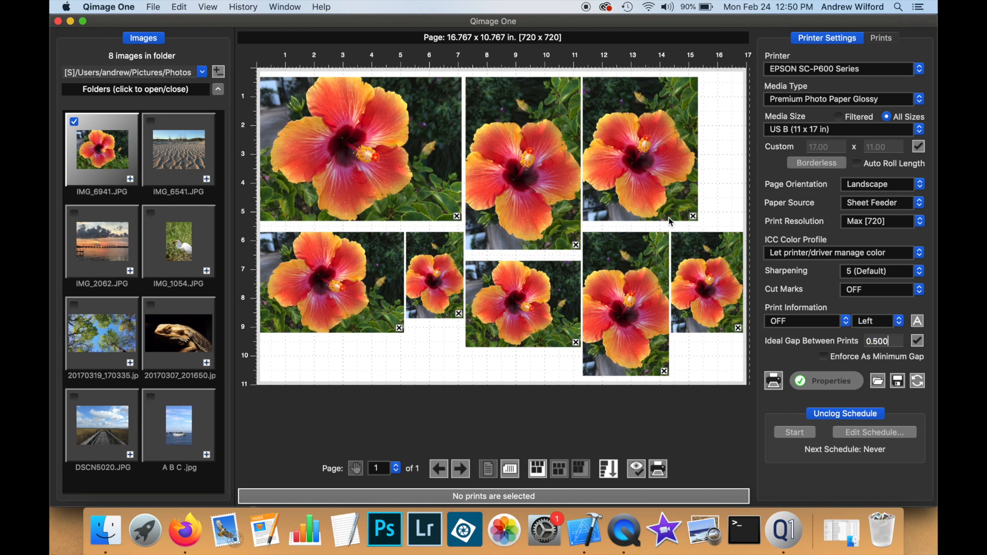
mouse_move(667, 225)
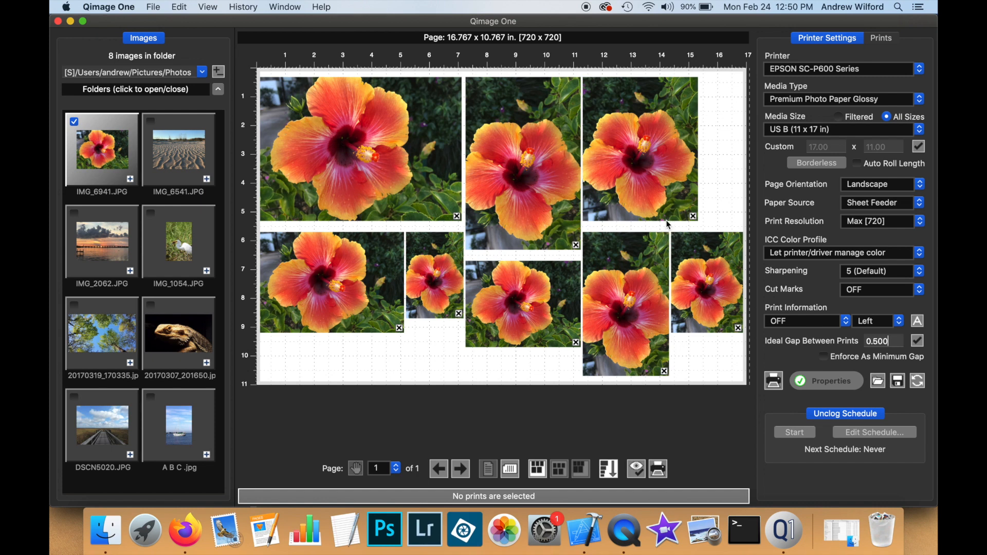
mouse_move(673, 264)
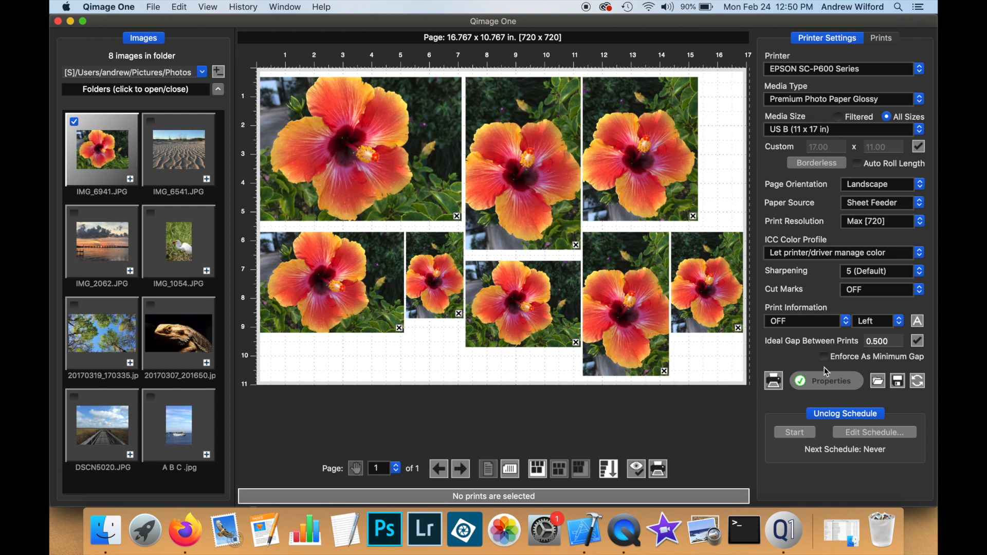
left_click(822, 356)
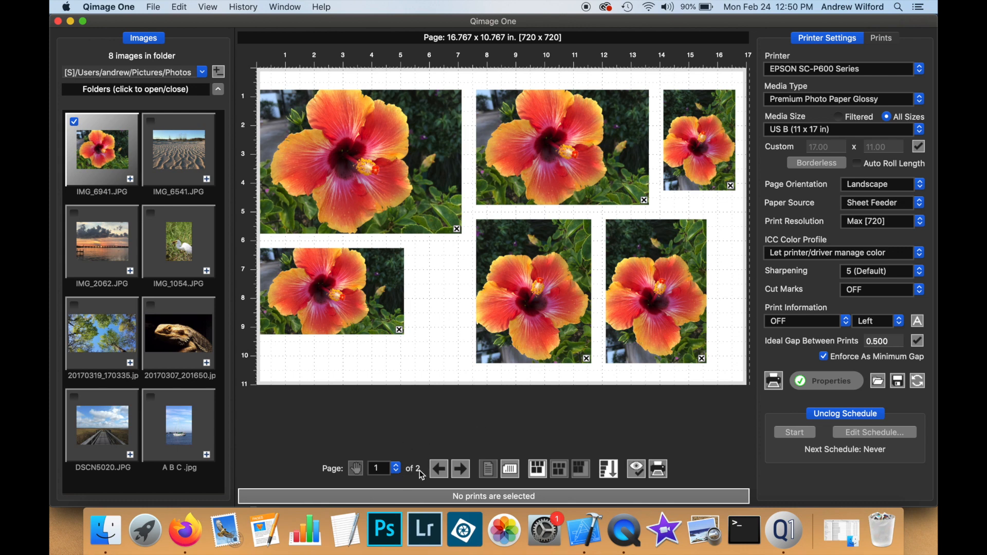
left_click(460, 468)
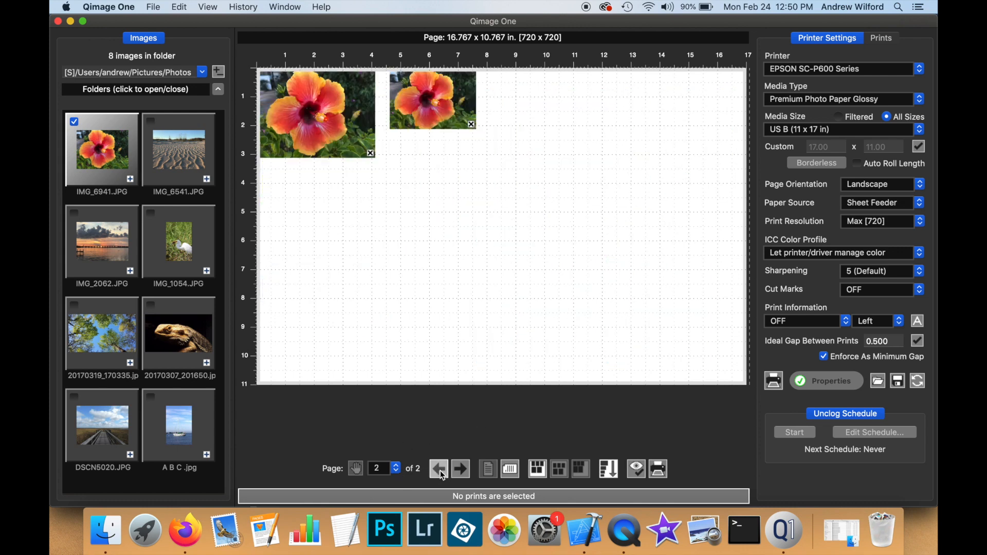
left_click(438, 468)
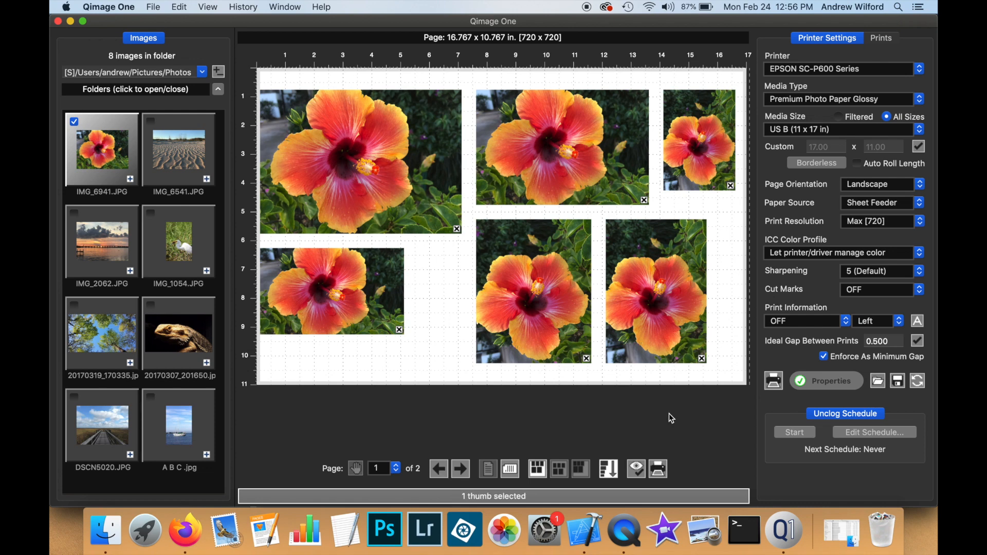
mouse_move(872, 325)
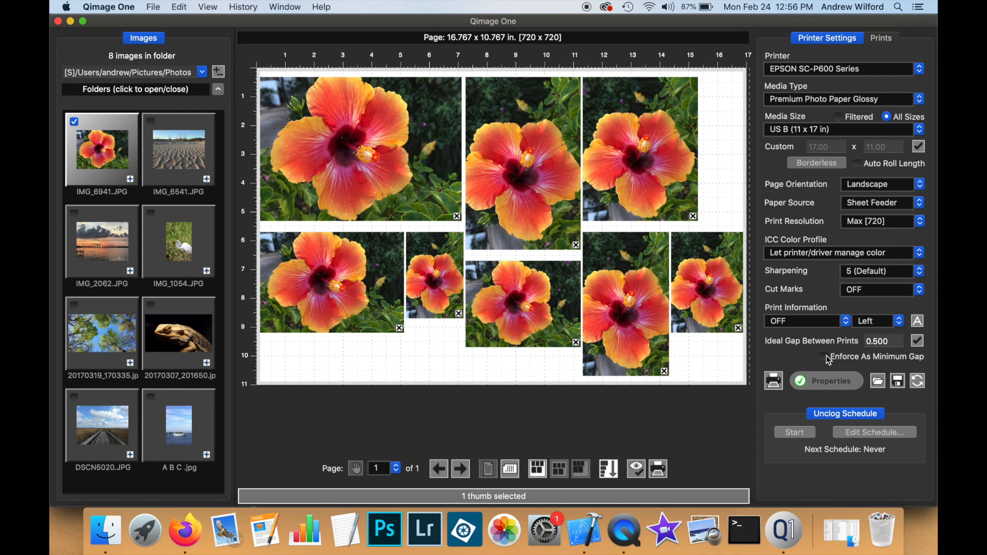
Remove all hibiscus prints from the page and select all eight folder photos
left_click(559, 468)
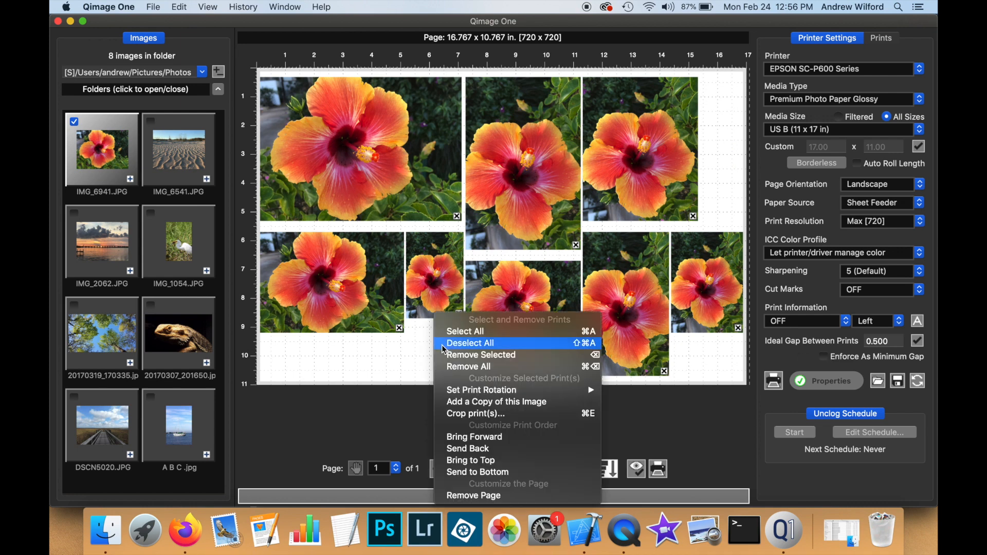
left_click(468, 367)
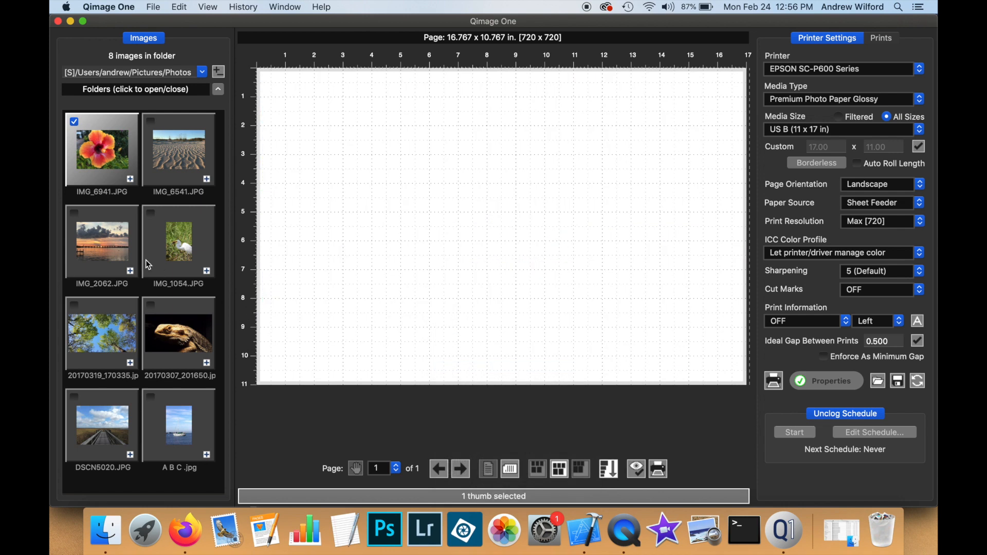
mouse_move(162, 280)
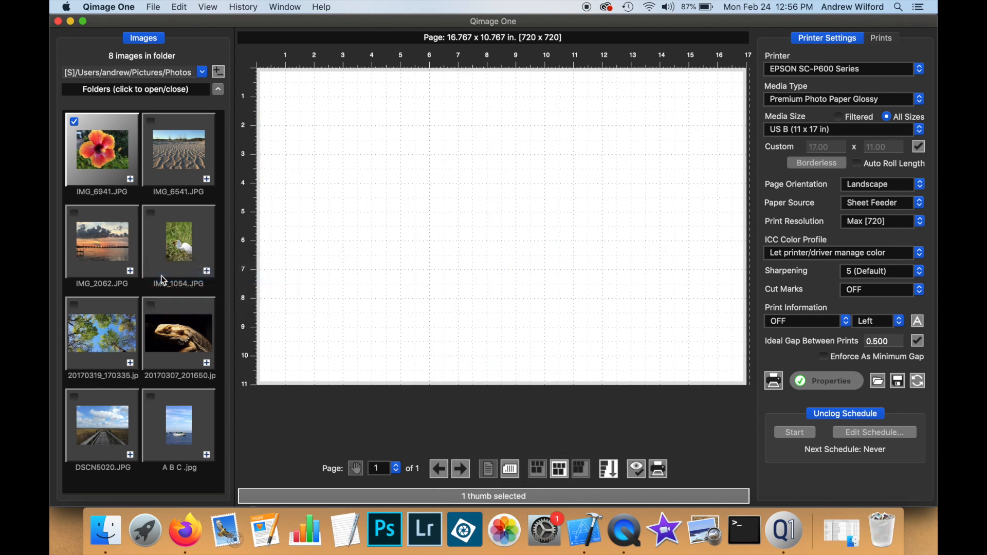
left_click(880, 37)
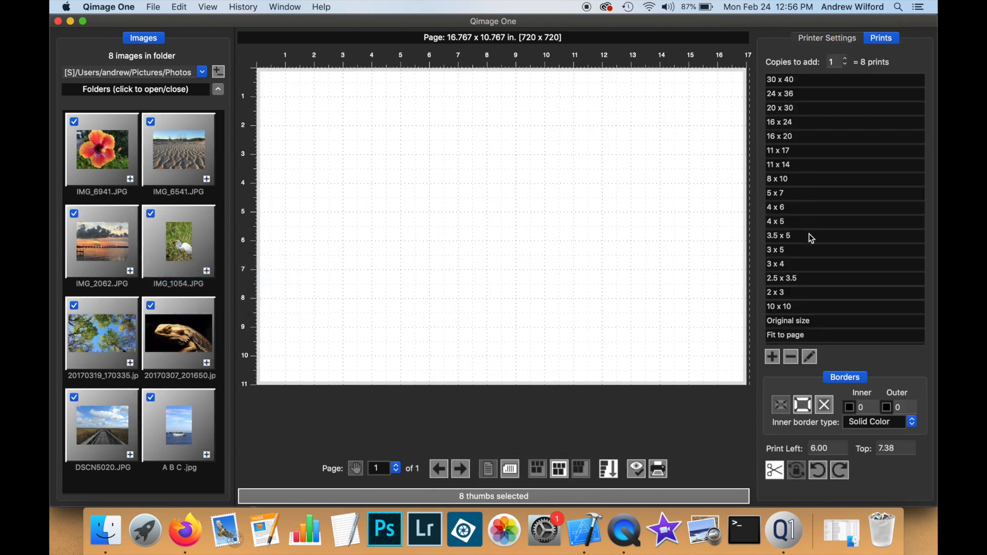
Add one 3.5 x 5 print of each of the eight selected photos
left_click(778, 236)
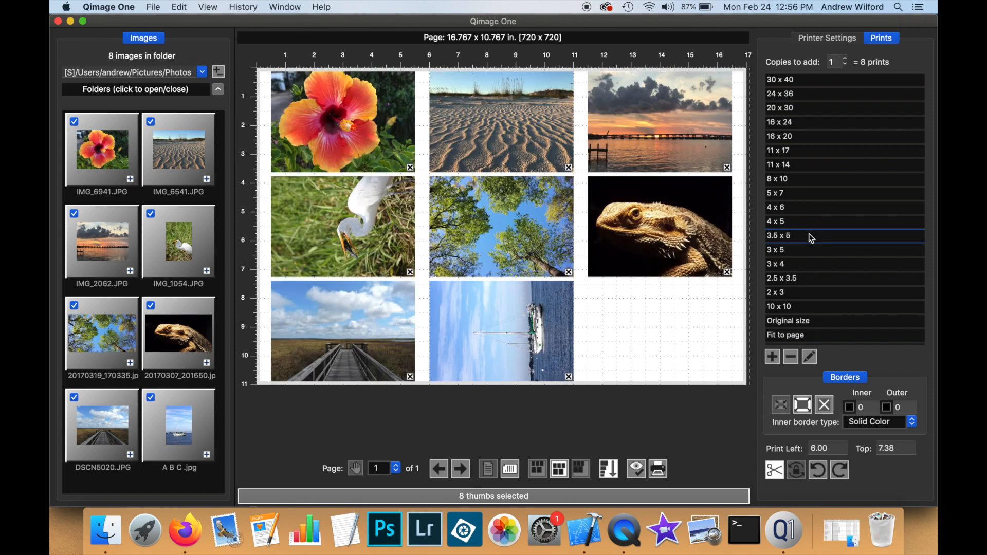
mouse_move(612, 331)
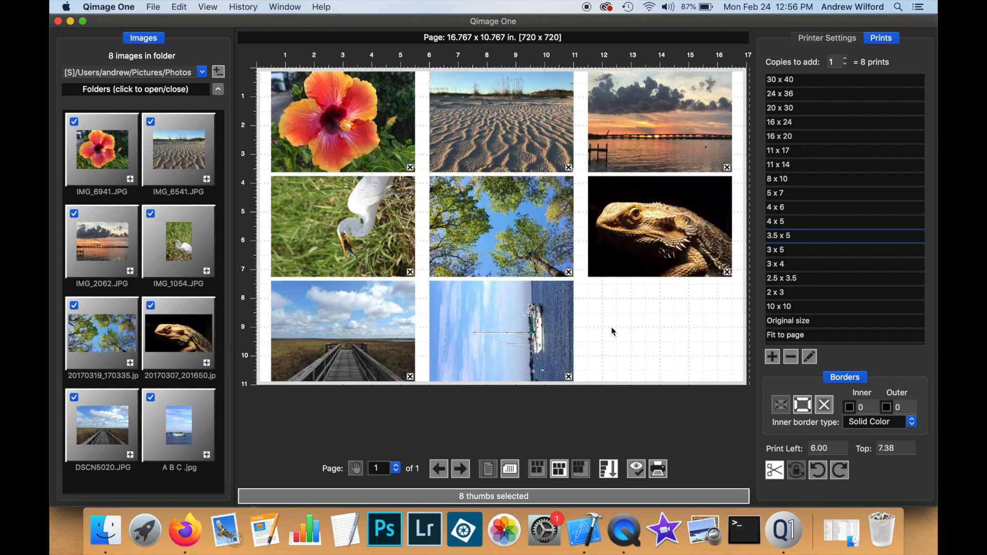
mouse_move(611, 315)
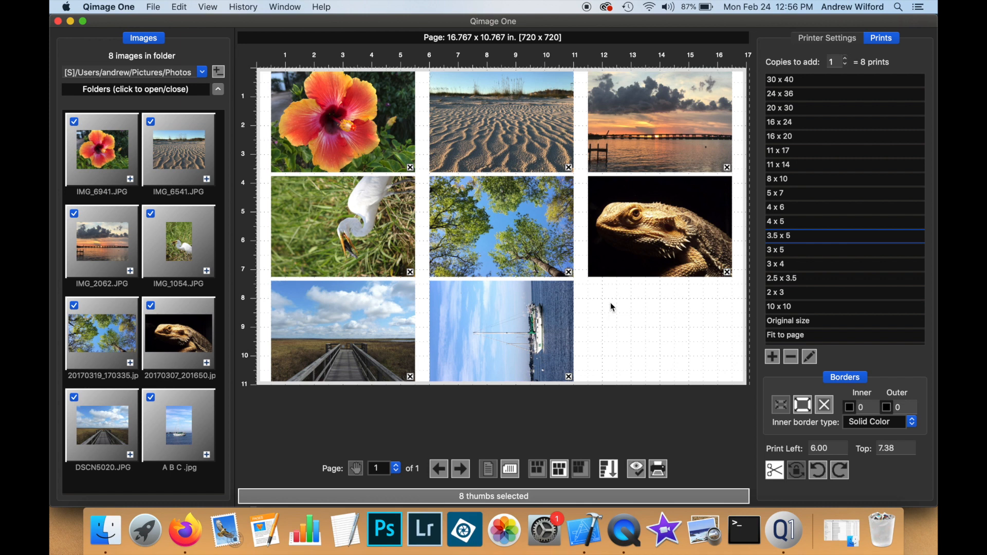
mouse_move(646, 333)
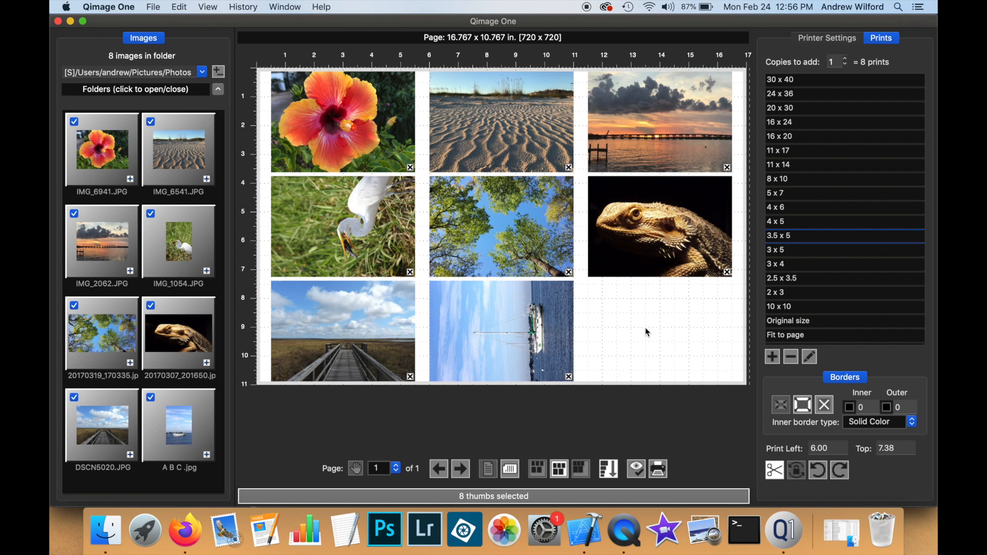
mouse_move(636, 323)
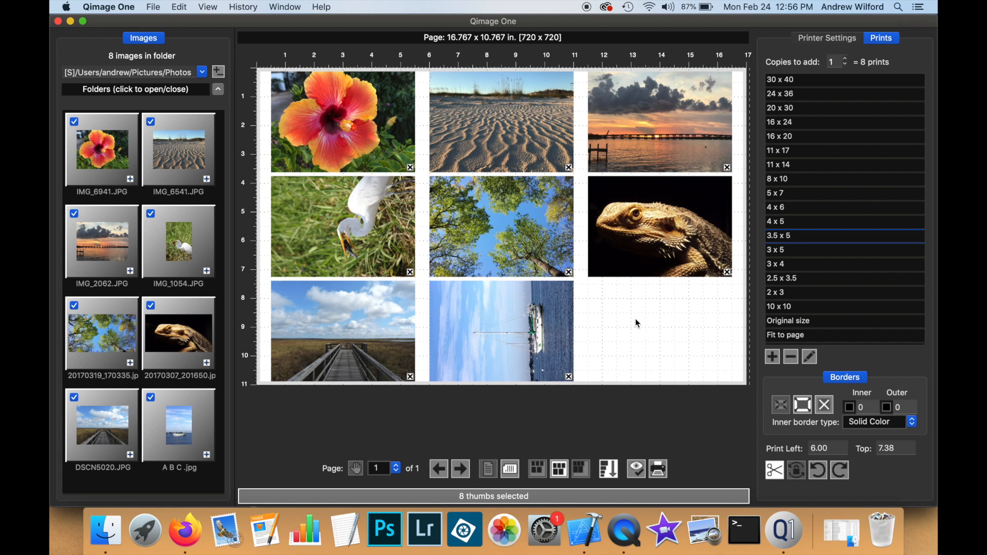
mouse_move(623, 297)
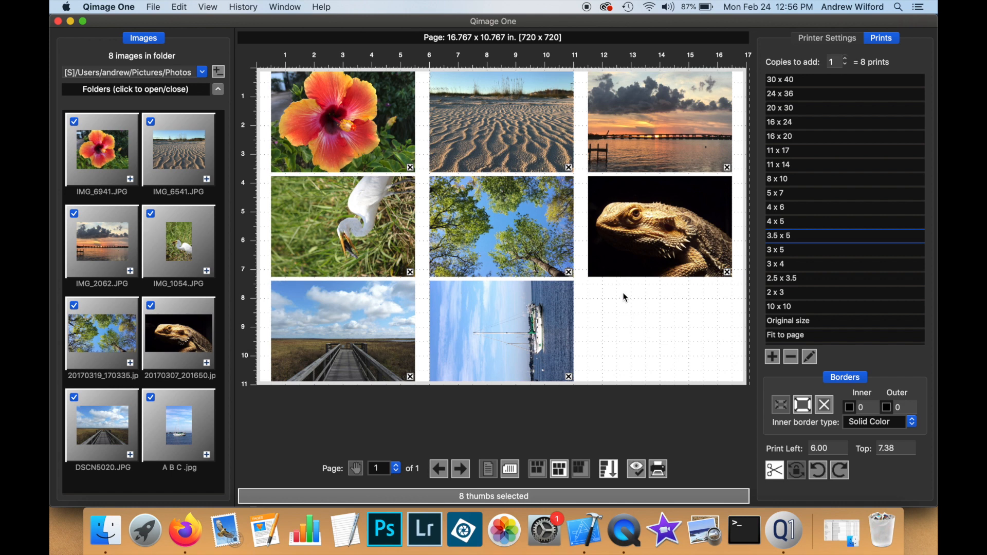
mouse_move(582, 284)
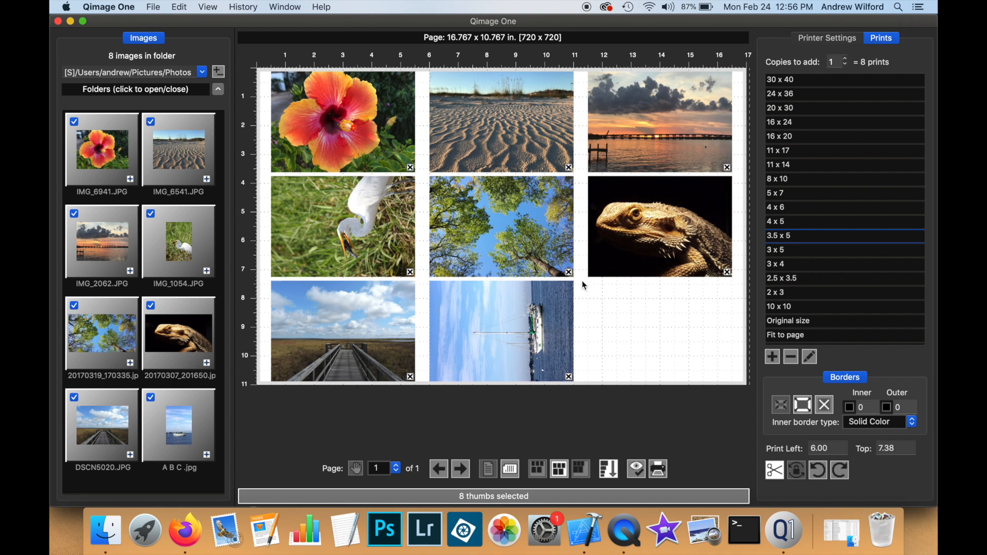
mouse_move(578, 264)
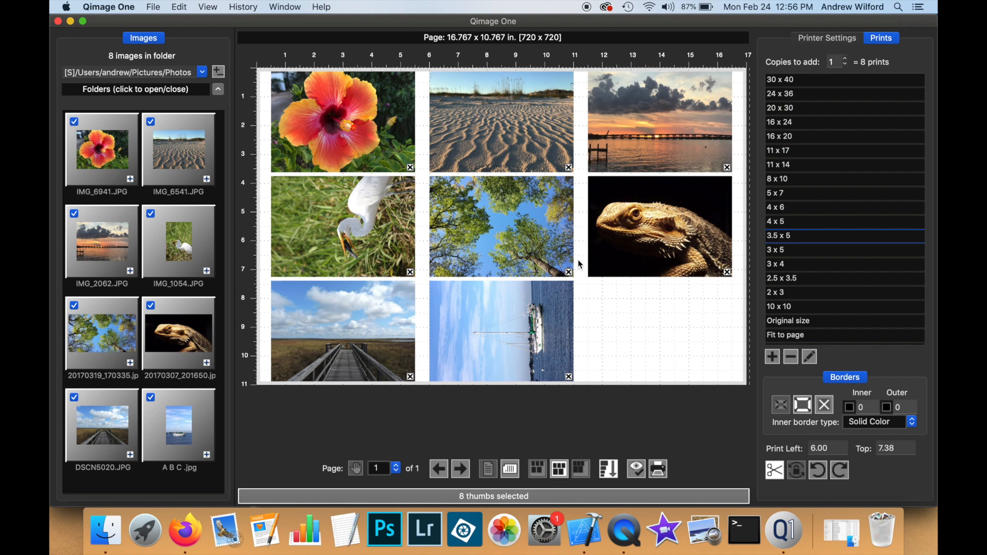
Under Printer Settings, enforce the 0.500-inch ideal gap as a minimum
left_click(826, 37)
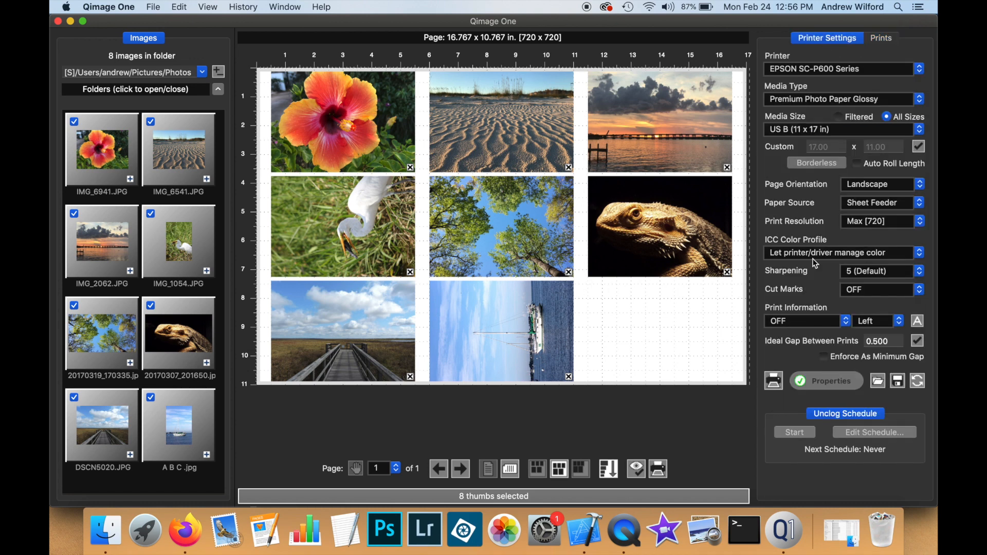
mouse_move(889, 341)
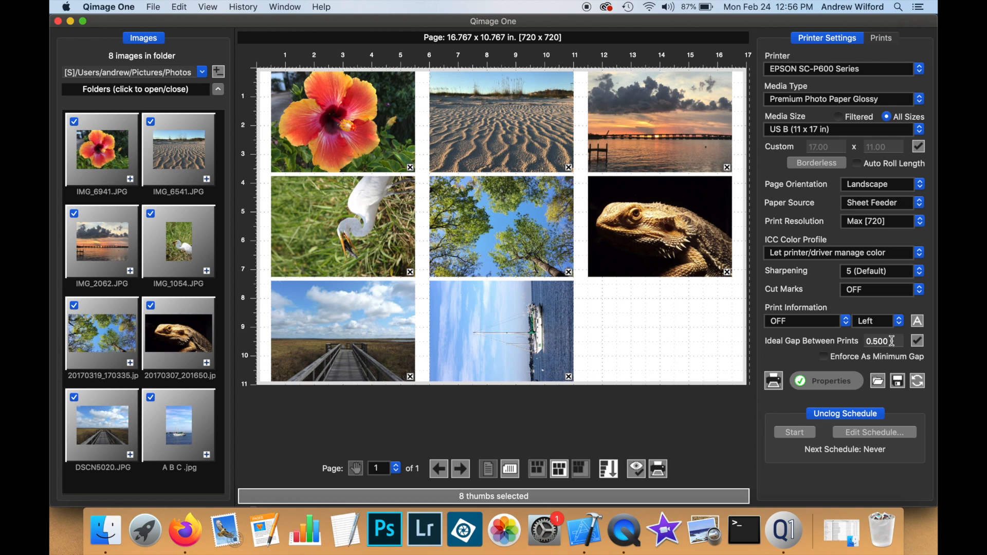
mouse_move(825, 361)
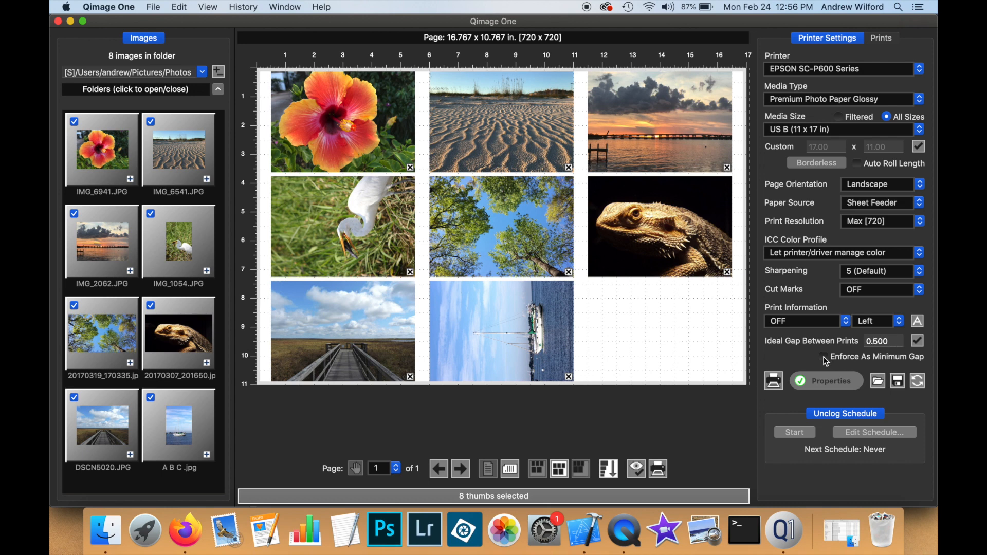
left_click(824, 357)
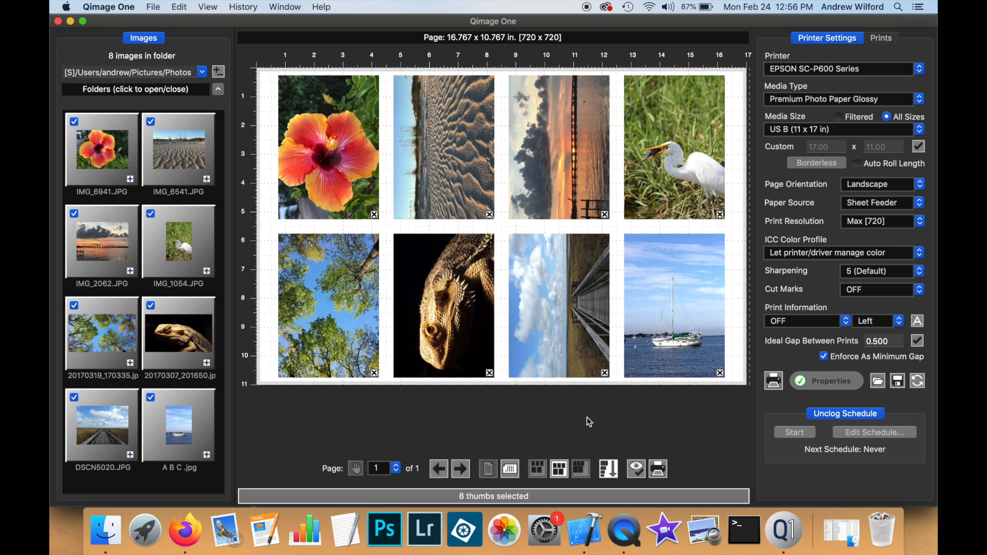
mouse_move(328, 258)
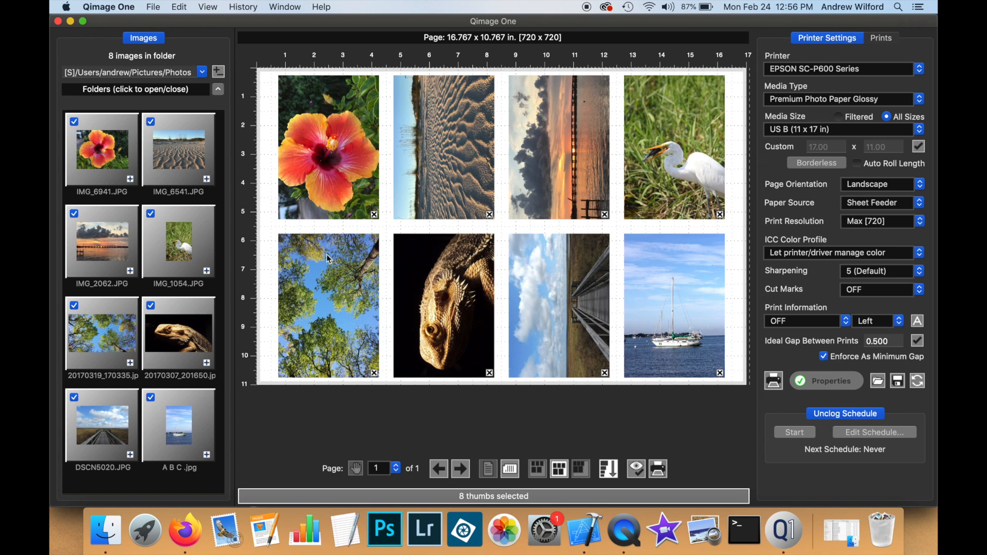
mouse_move(414, 261)
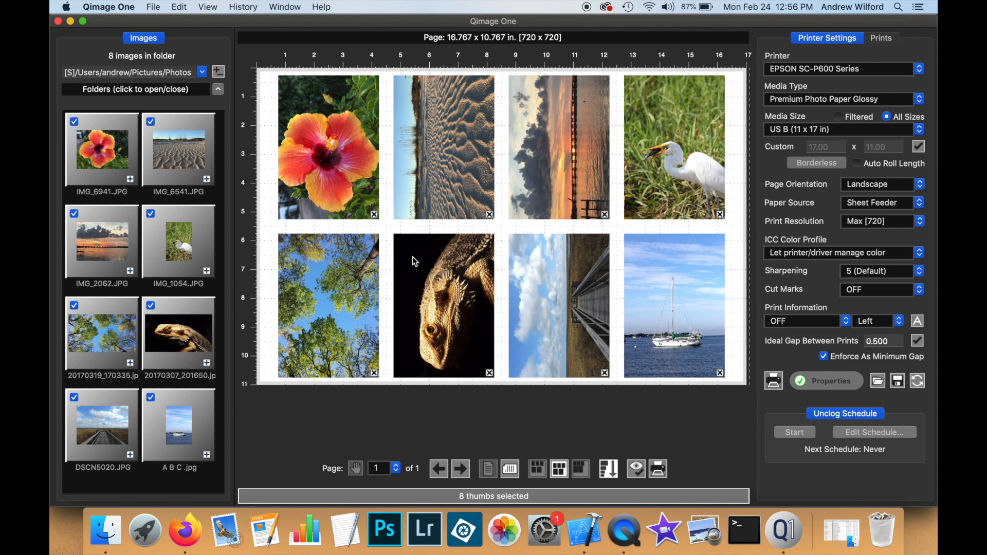
mouse_move(626, 438)
type("0.1")
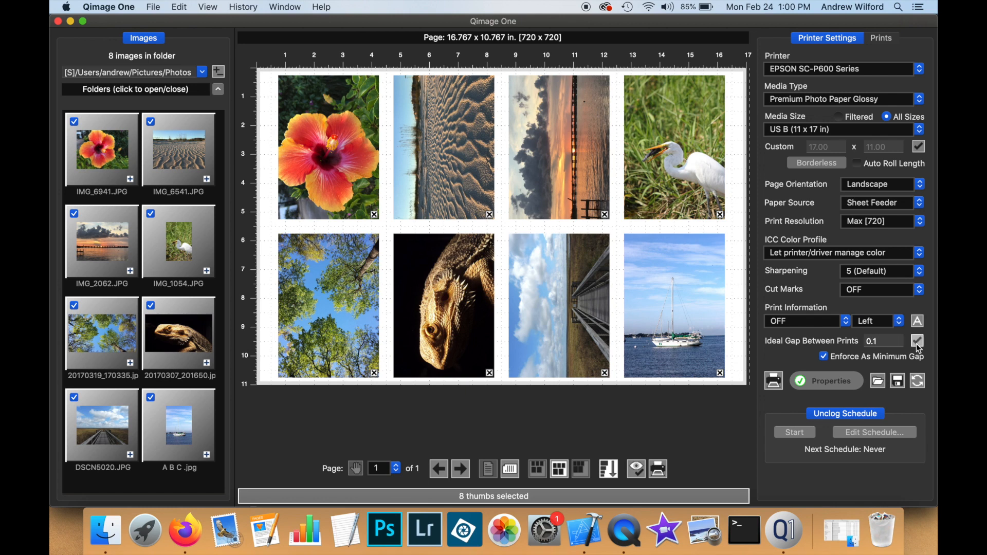
Set the ideal gap to 0 and pack the prints edge to edge at top-left
left_click(916, 340)
type("0")
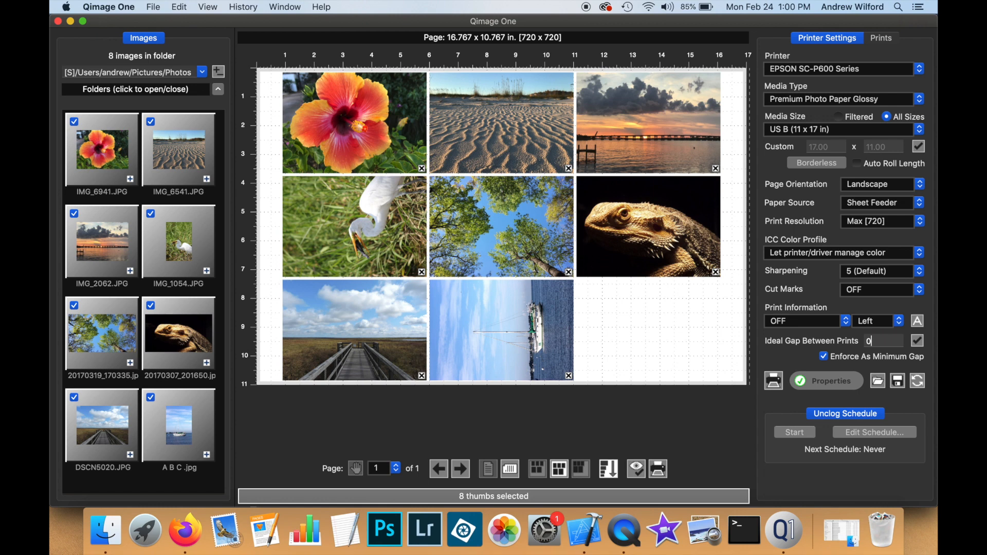
key("Return")
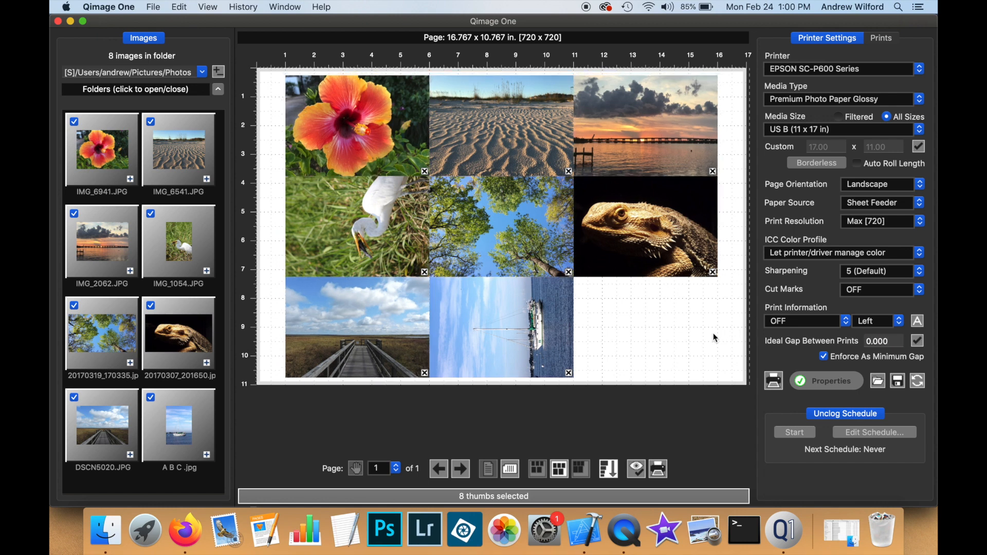
mouse_move(685, 337)
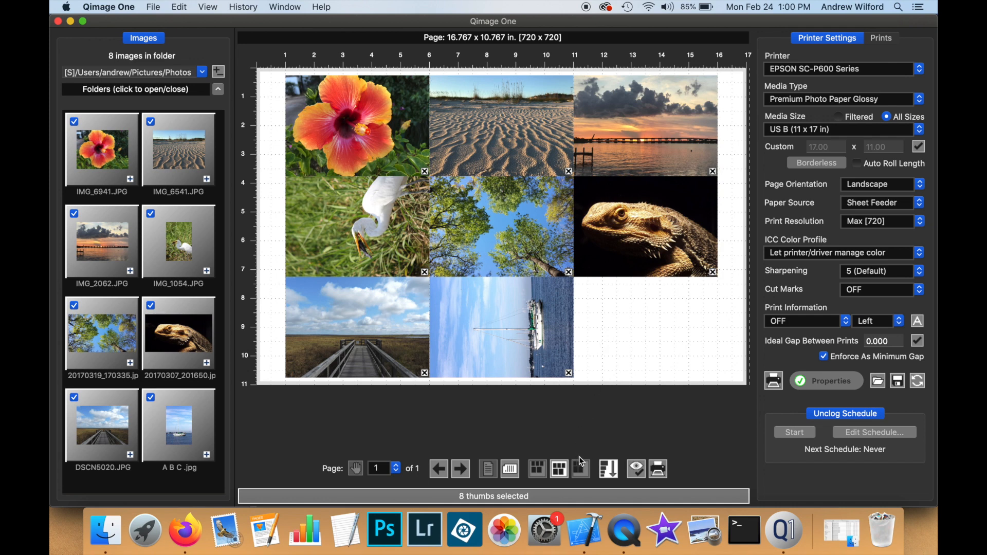
left_click(579, 468)
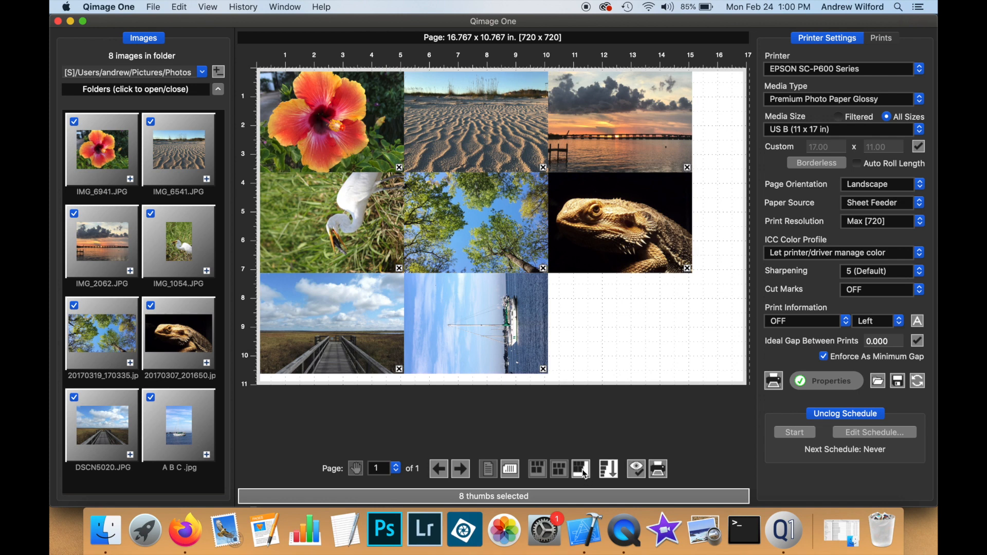
mouse_move(671, 388)
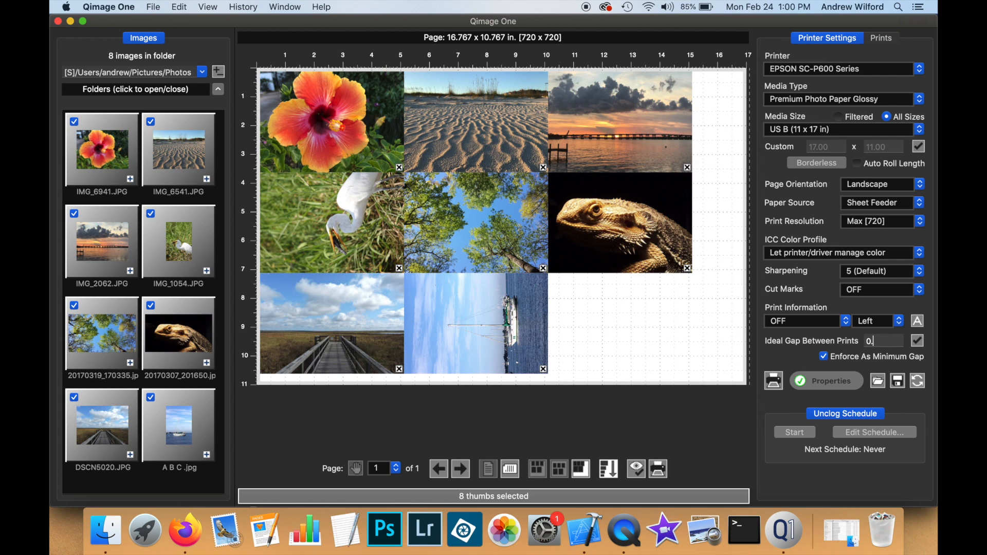
Enter 0.100 as the Ideal Gap Between Prints
type("0.100")
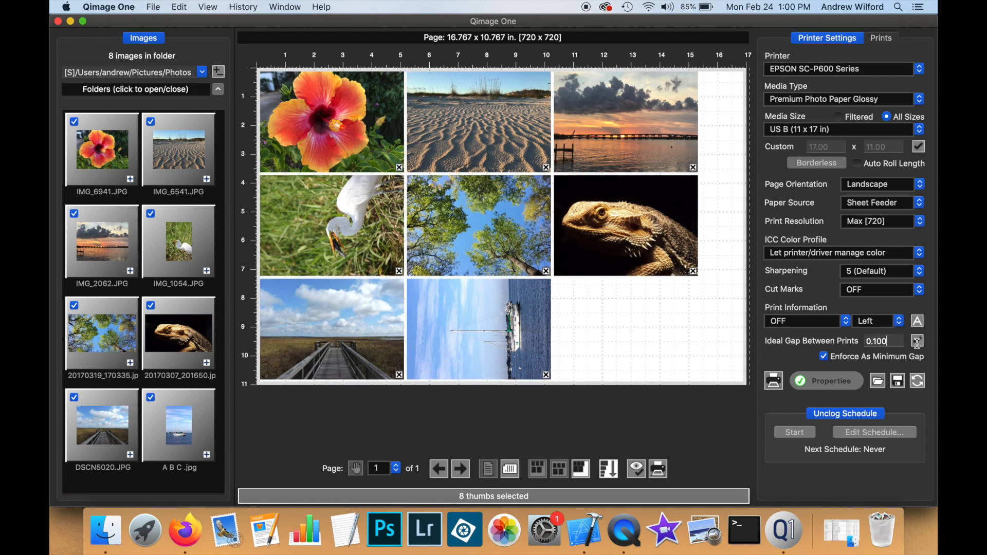
mouse_move(601, 334)
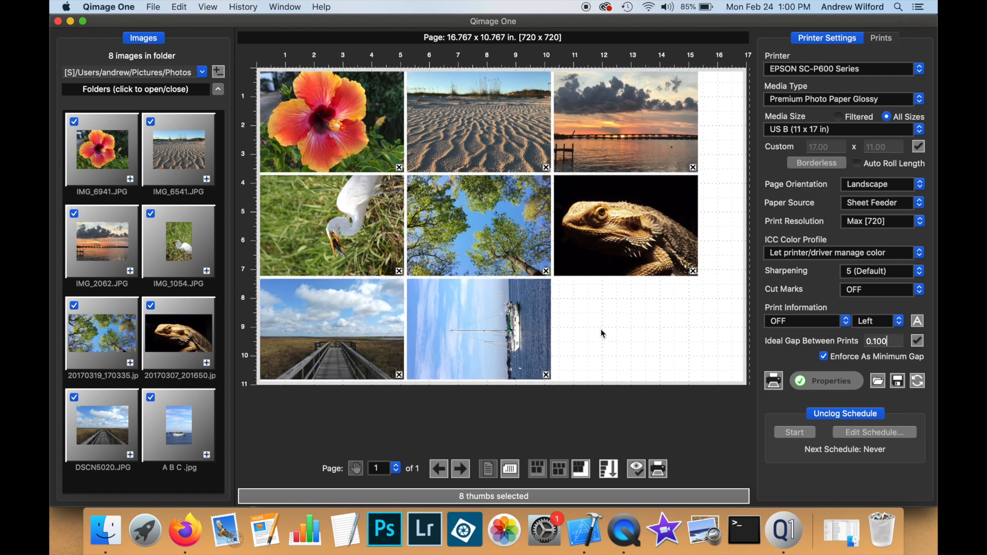
mouse_move(555, 185)
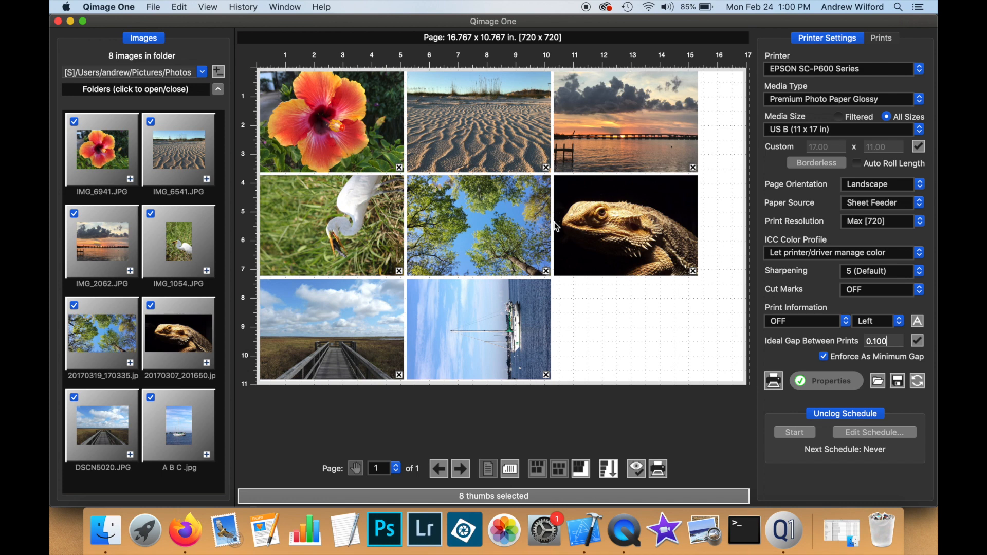
mouse_move(590, 417)
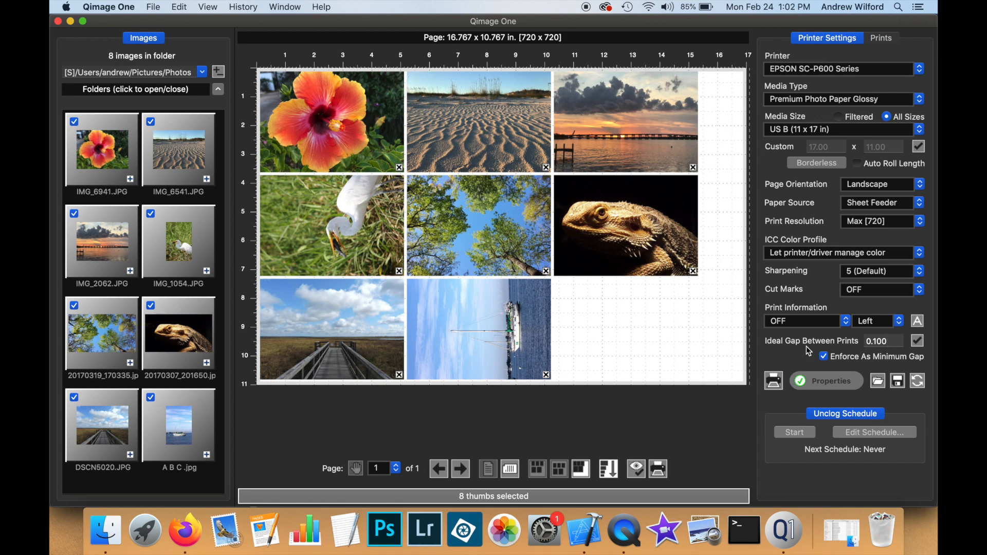
mouse_move(861, 170)
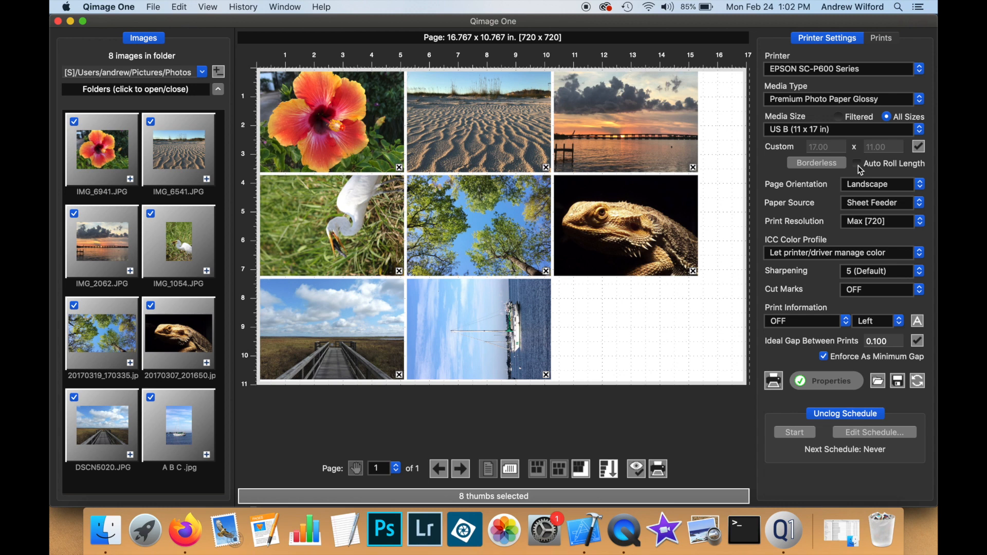
Turn on Auto Roll Length and apply a 0.500-inch ideal gap between prints
left_click(857, 163)
type("0")
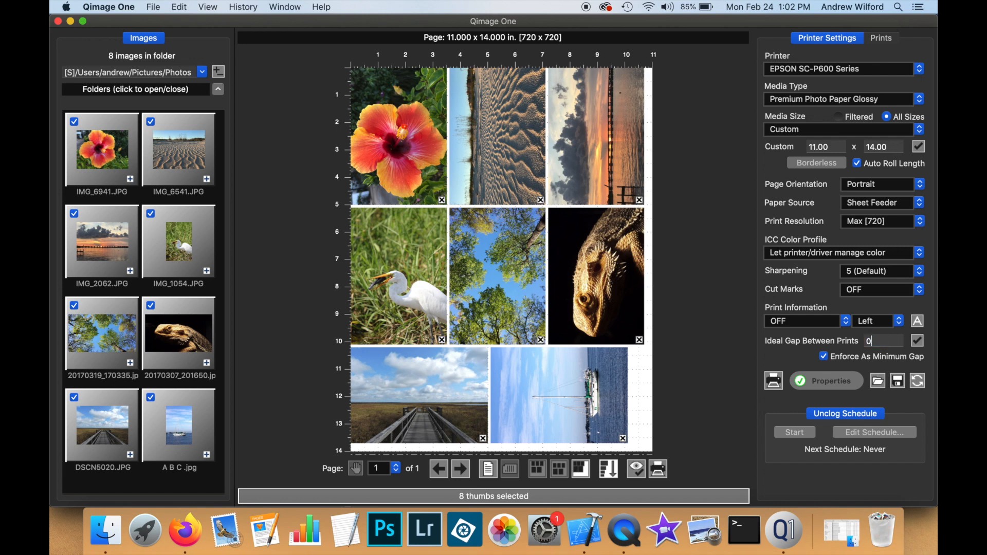
left_click(916, 340)
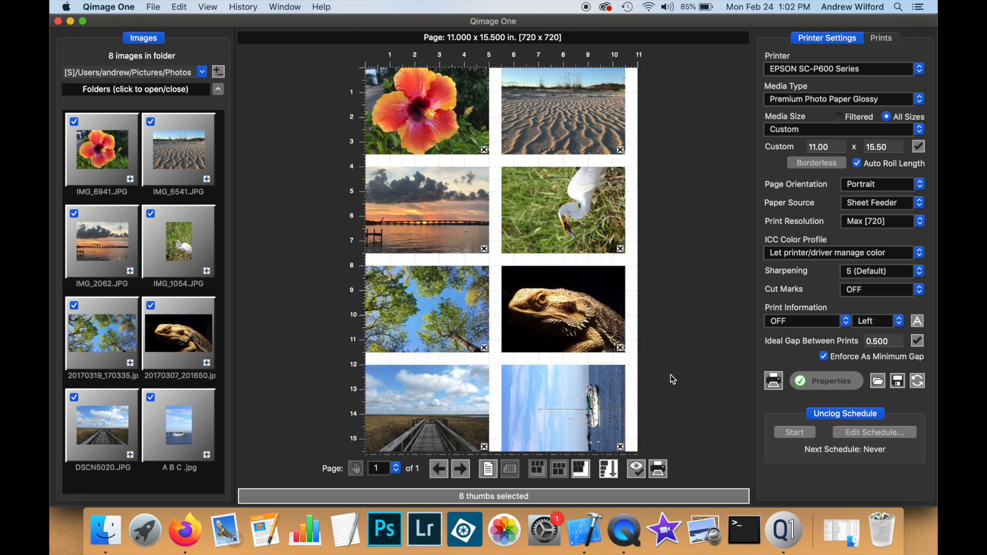
Try left alignment, then settle on the centered layout for the print grid
left_click(559, 468)
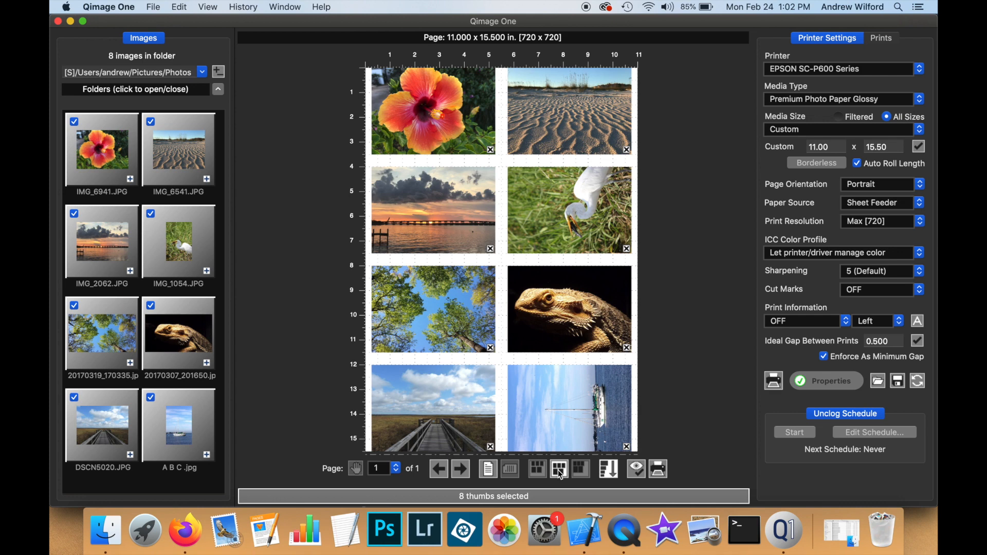
left_click(558, 469)
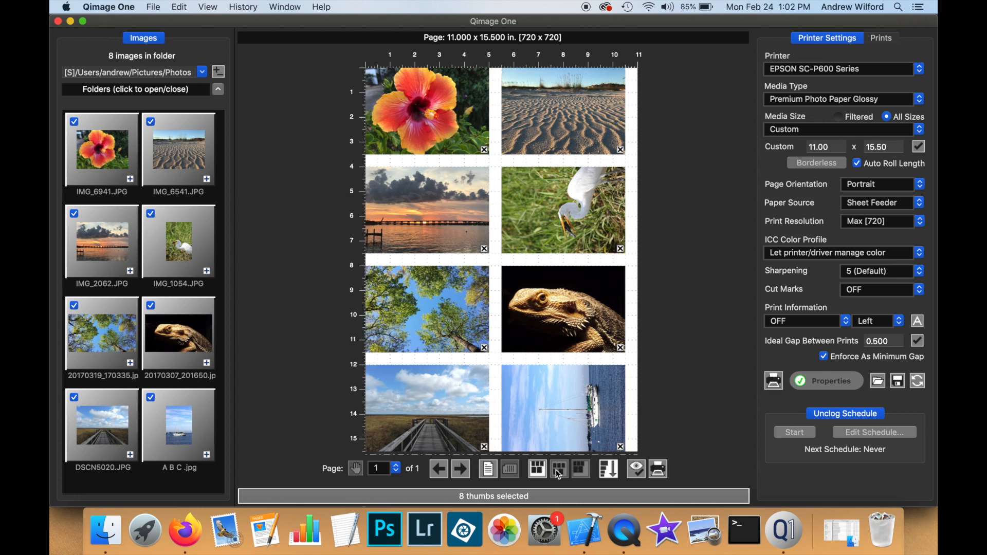
left_click(559, 469)
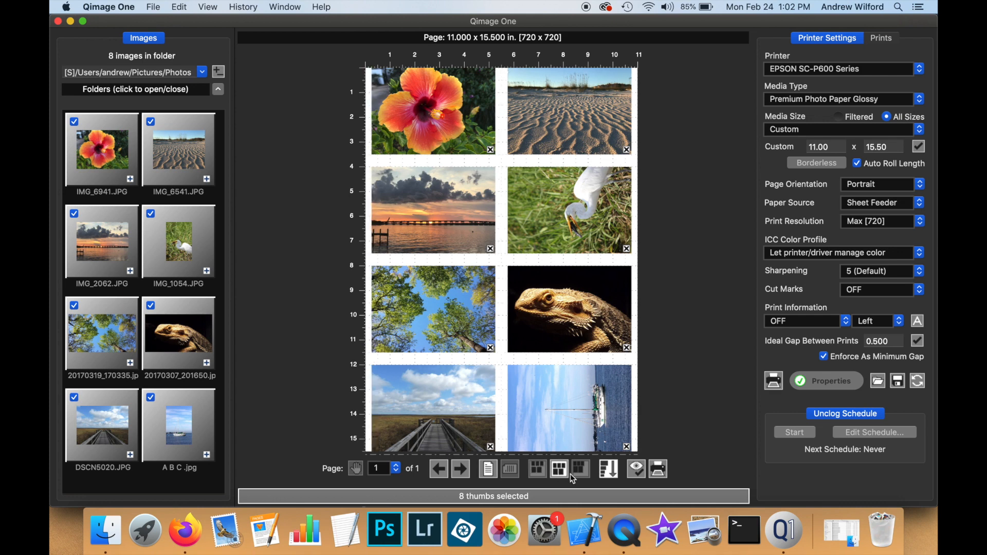
mouse_move(558, 469)
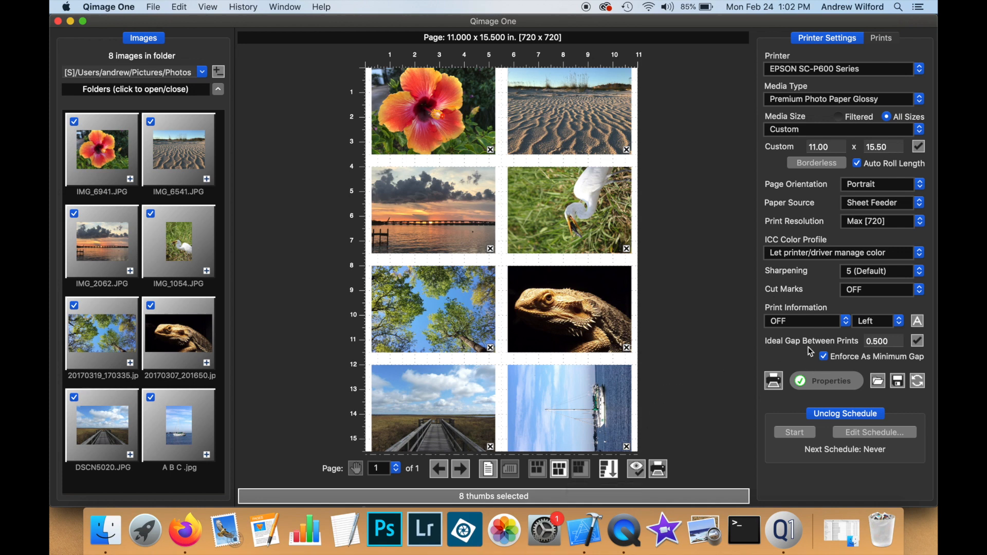
mouse_move(738, 358)
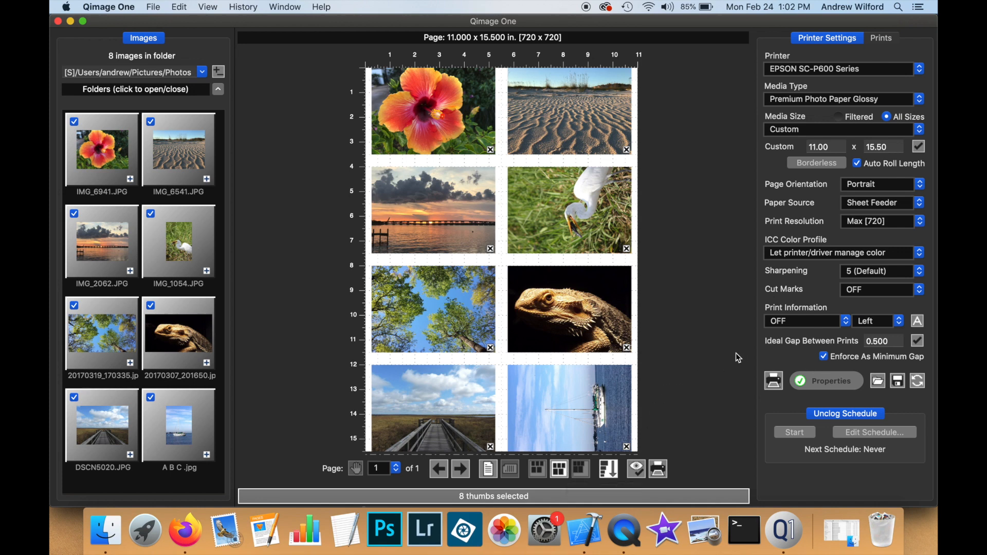